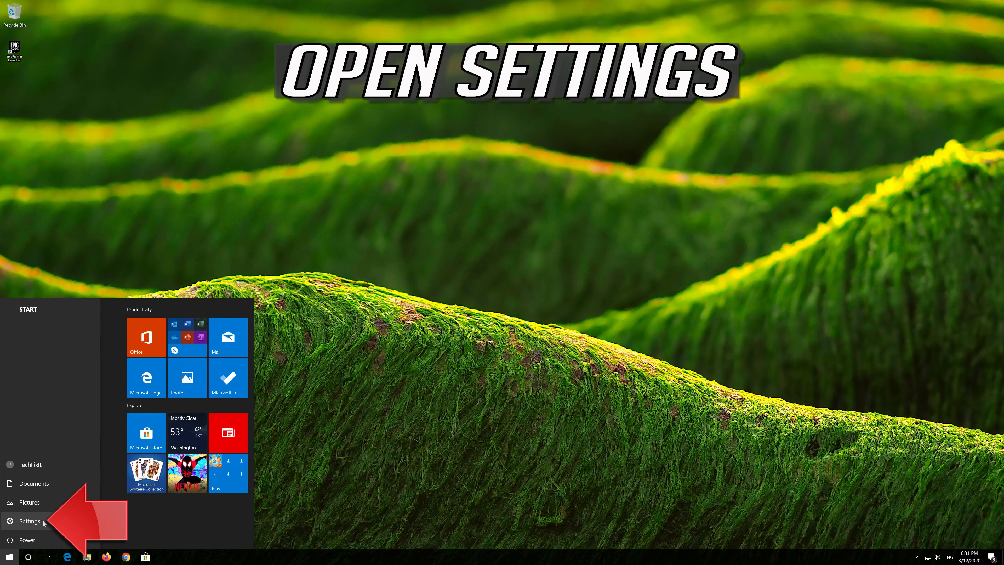
# Run a network reset from Settings > Network & Internet and confirm it with Yes.
pyautogui.click(28, 521)
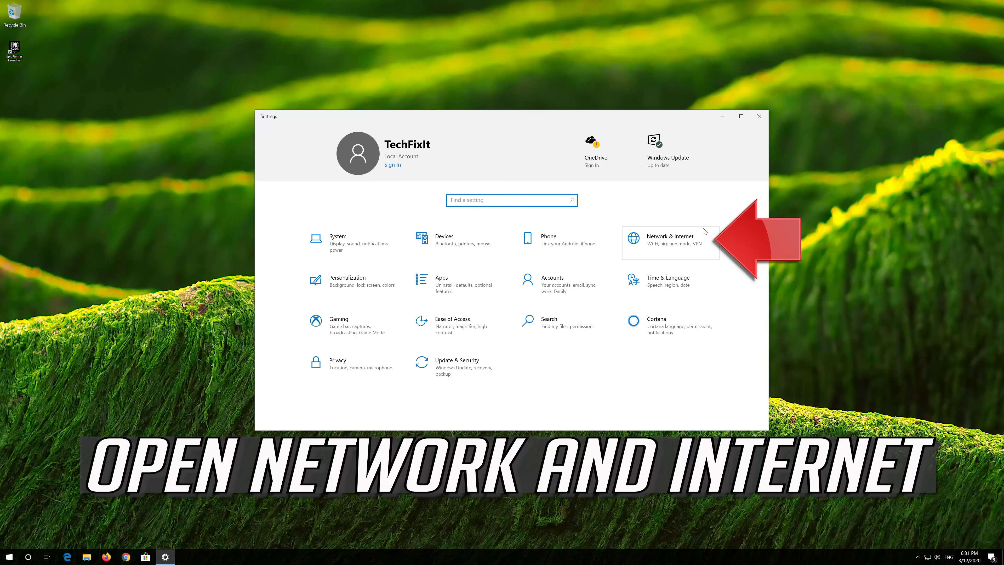
pyautogui.click(669, 239)
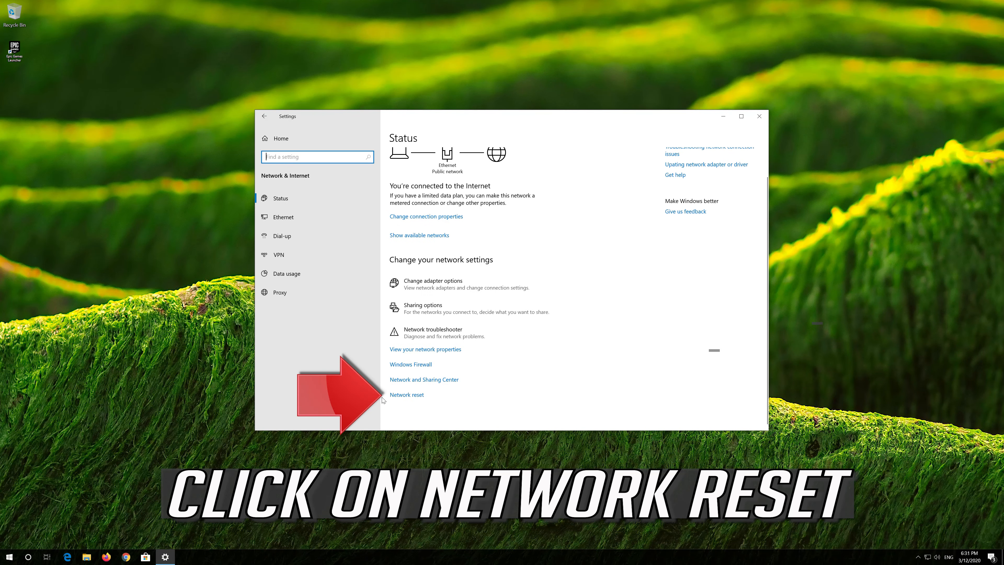
pyautogui.click(407, 394)
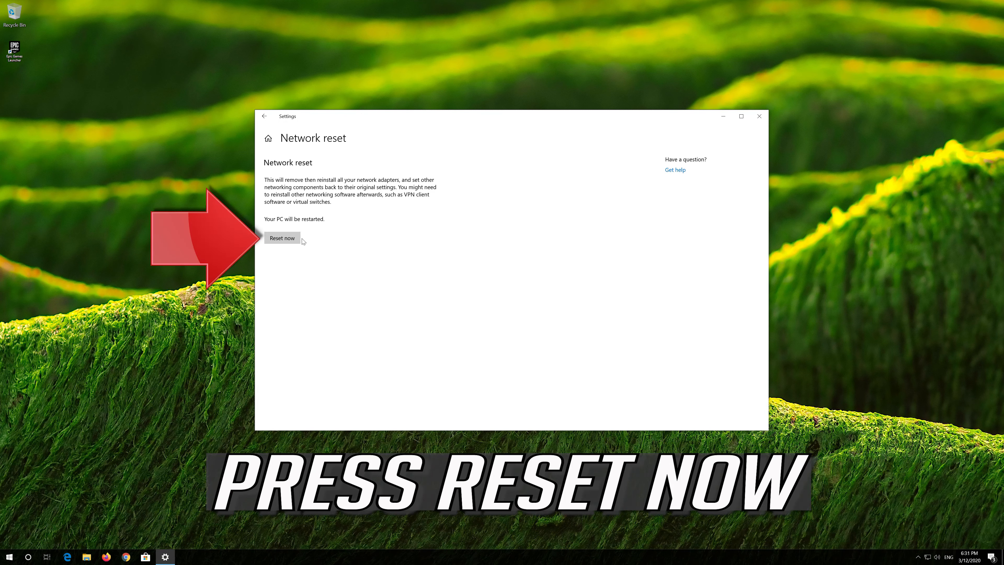
pyautogui.click(282, 237)
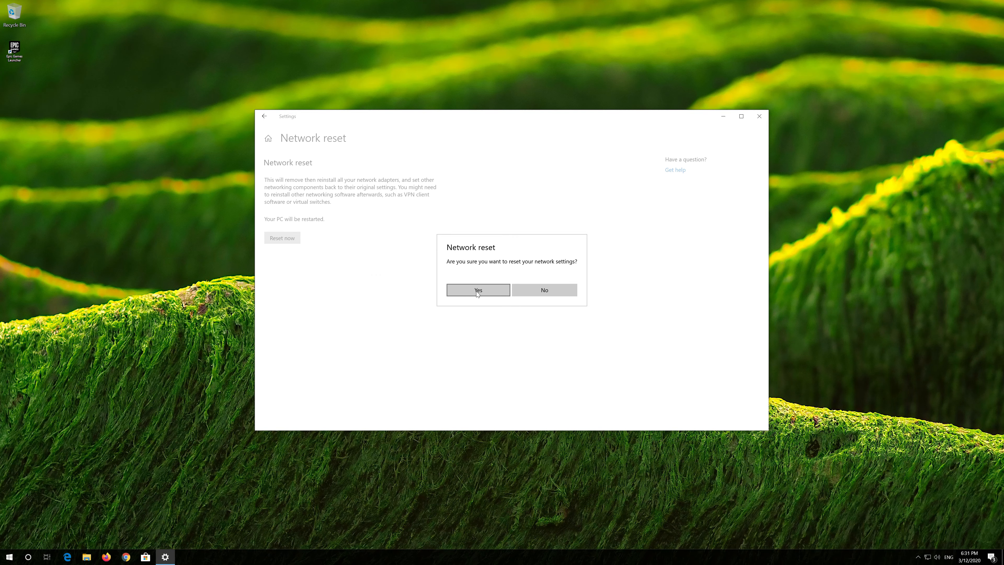
pyautogui.click(477, 290)
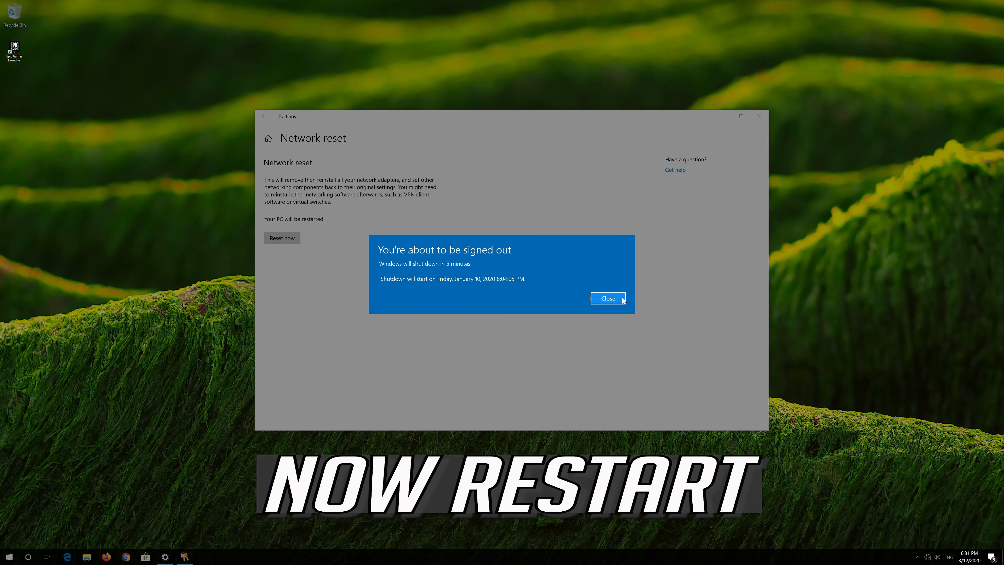
# Dismiss the shutdown notice and launch Registry Editor via a Start search for 'regedit'.
pyautogui.click(606, 298)
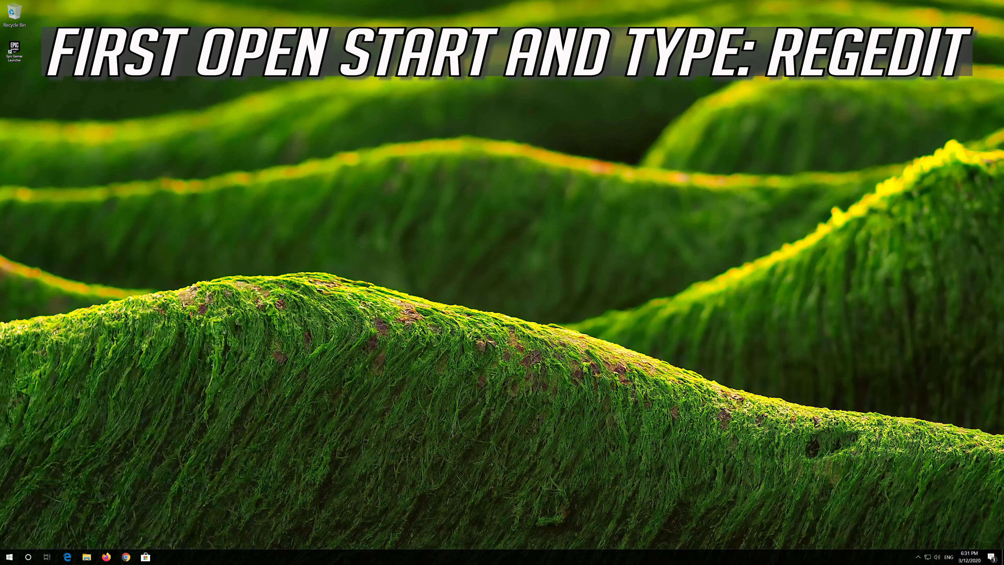
pyautogui.write('regedit')
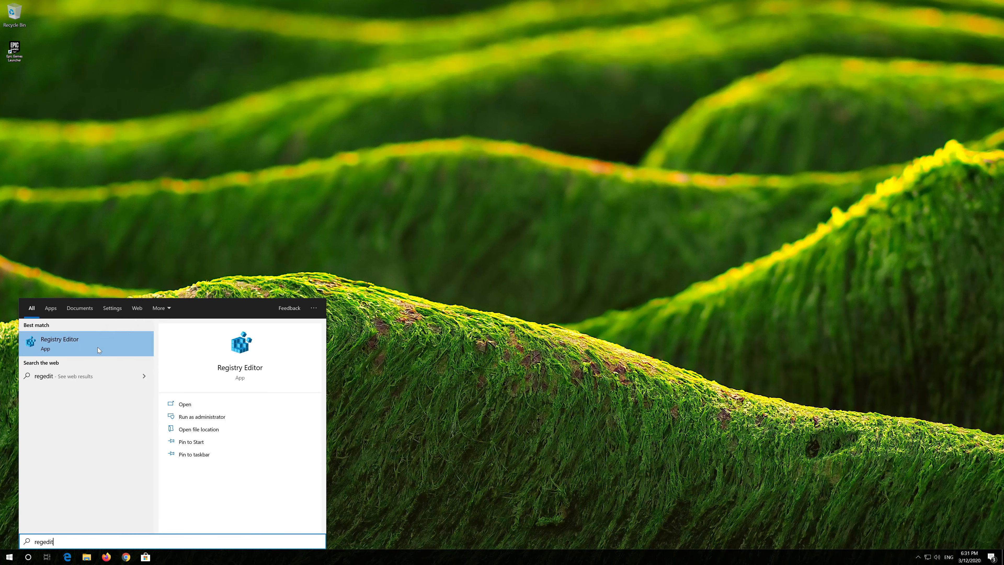
pyautogui.click(184, 403)
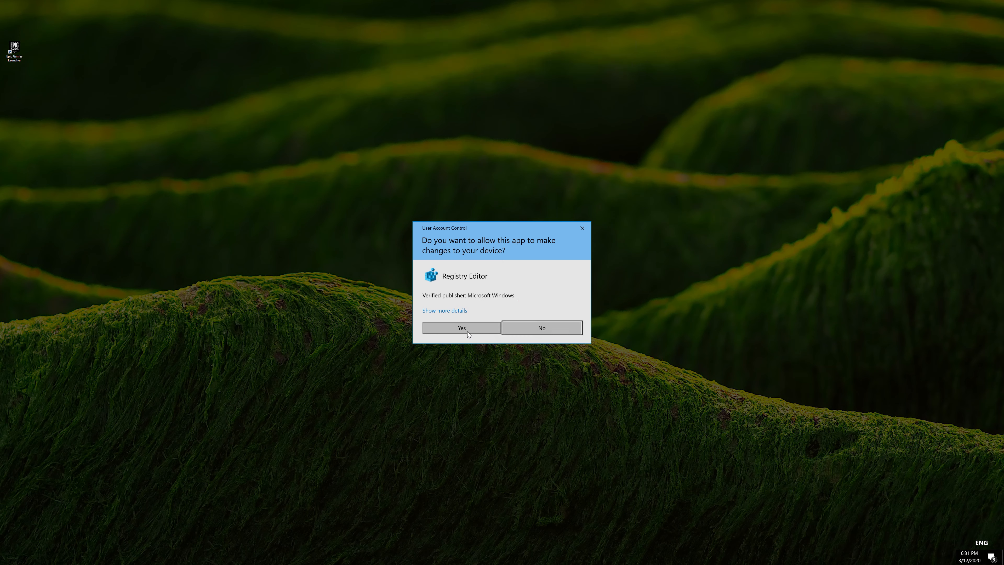
# Allow the UAC prompt and expand HKEY_LOCAL_MACHINE > SOFTWARE > Microsoft.
pyautogui.click(460, 327)
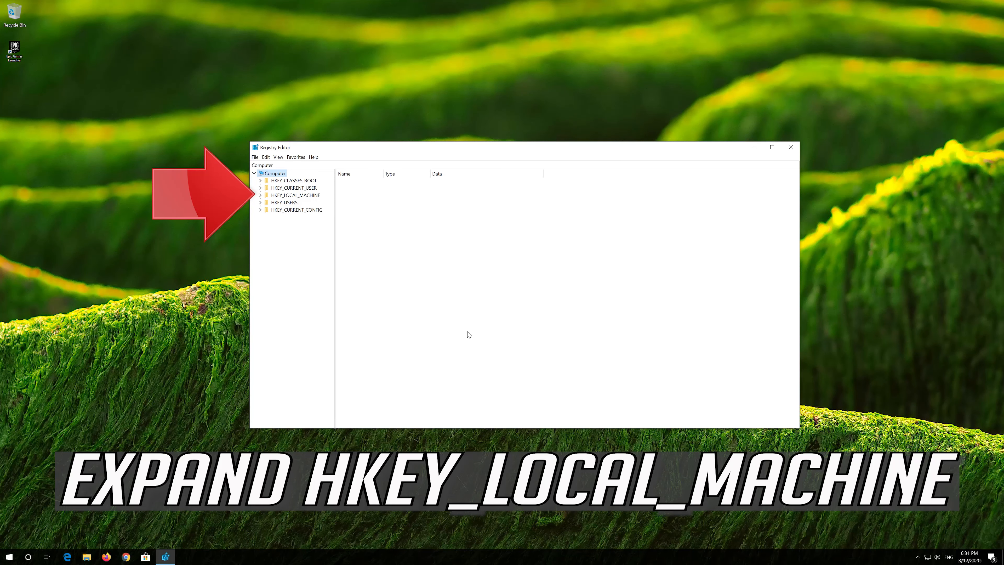
pyautogui.moveTo(454, 329)
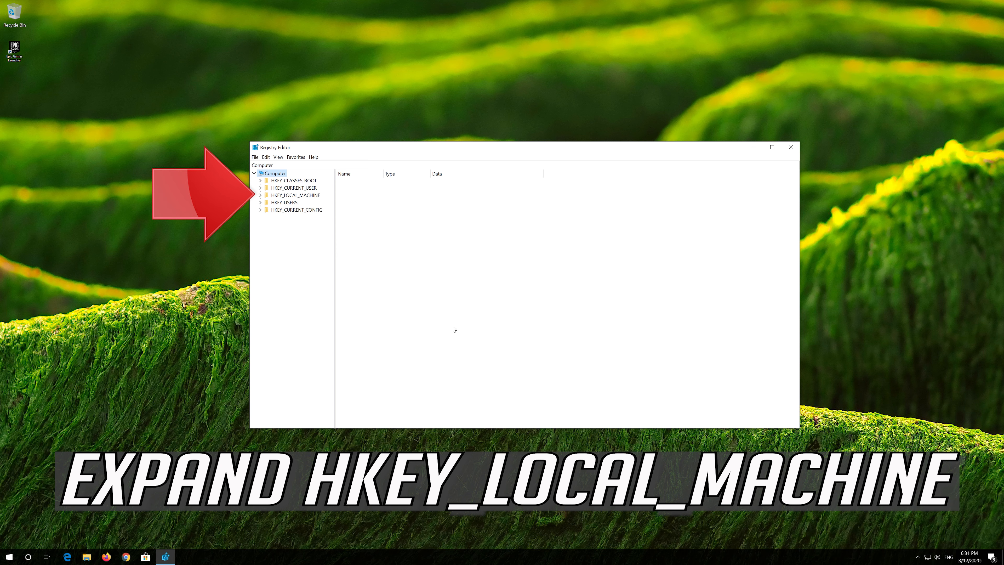
pyautogui.moveTo(324, 195)
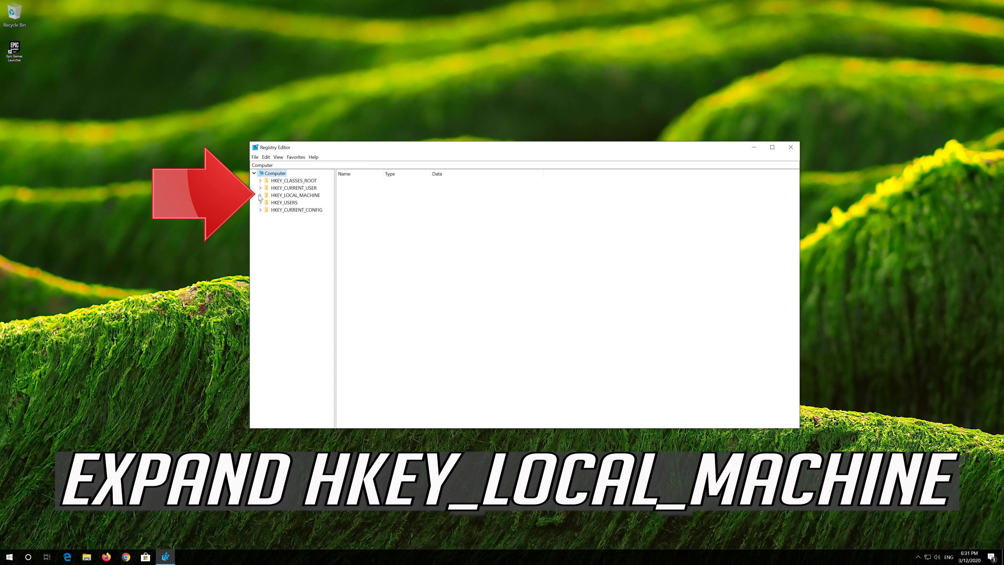
pyautogui.click(260, 195)
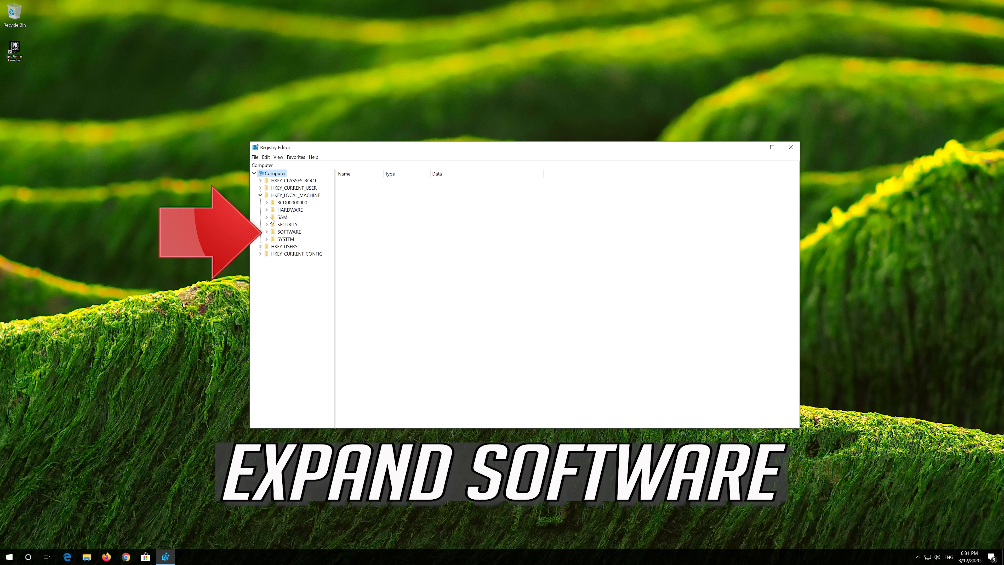
pyautogui.click(288, 231)
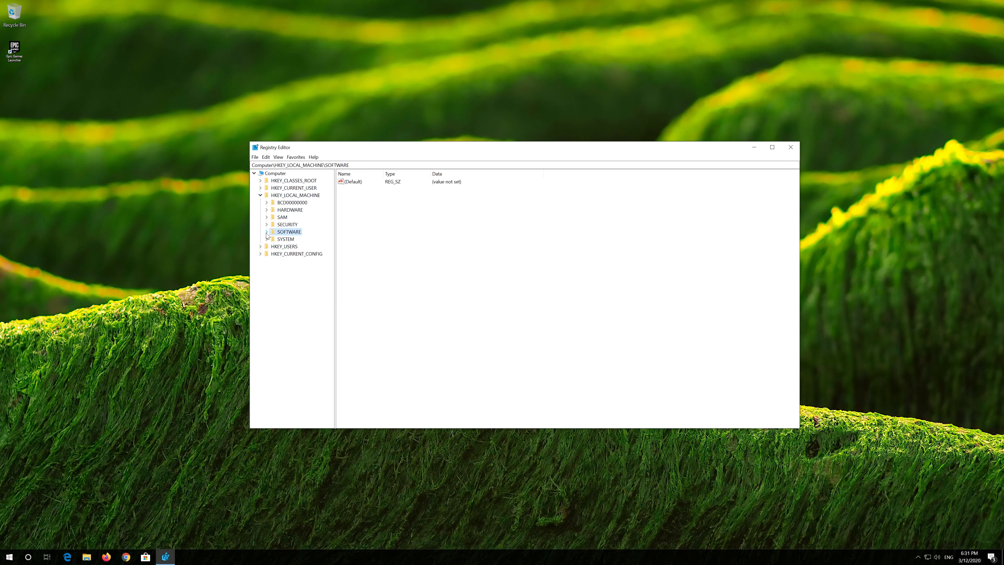
pyautogui.click(267, 231)
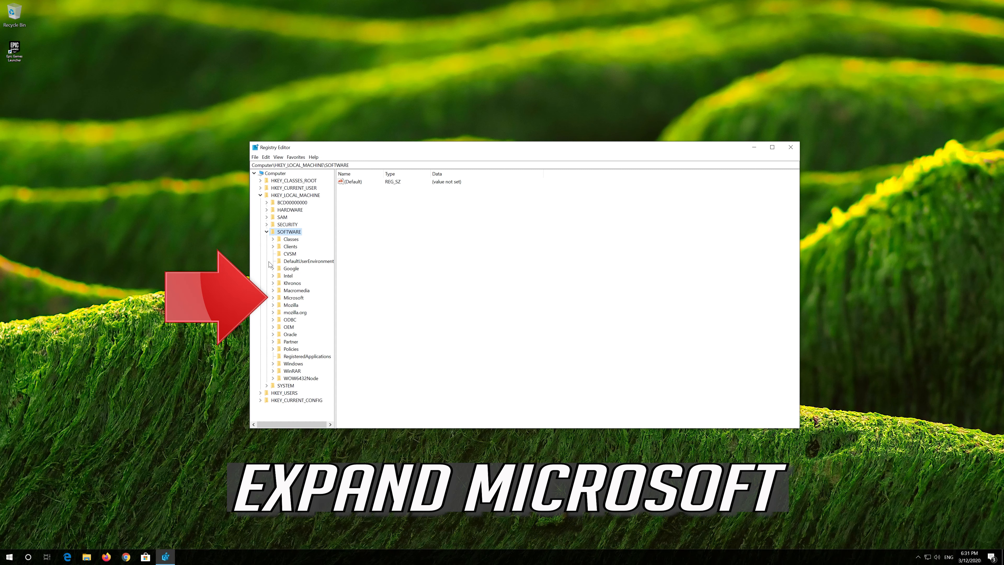
pyautogui.click(293, 297)
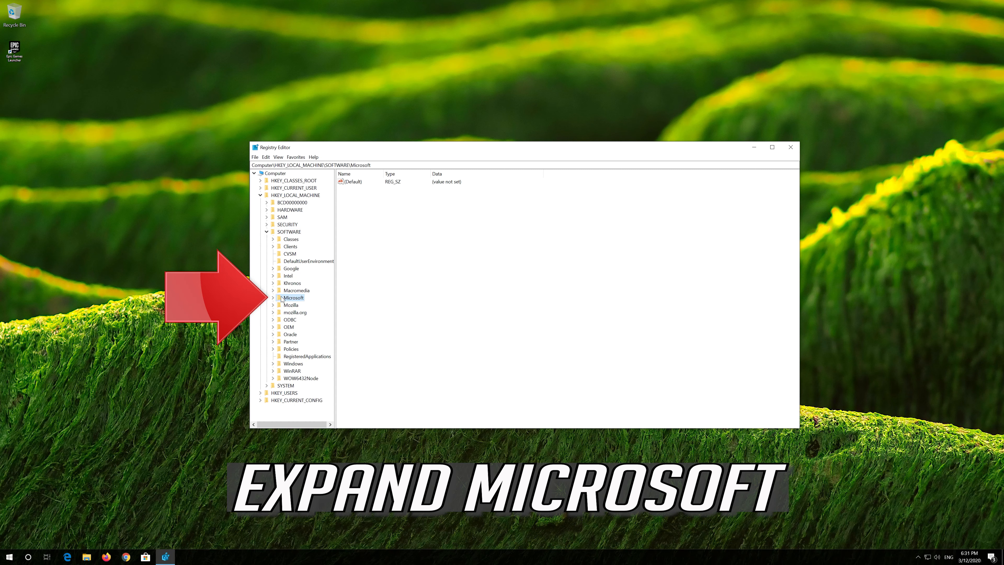
pyautogui.moveTo(279, 300)
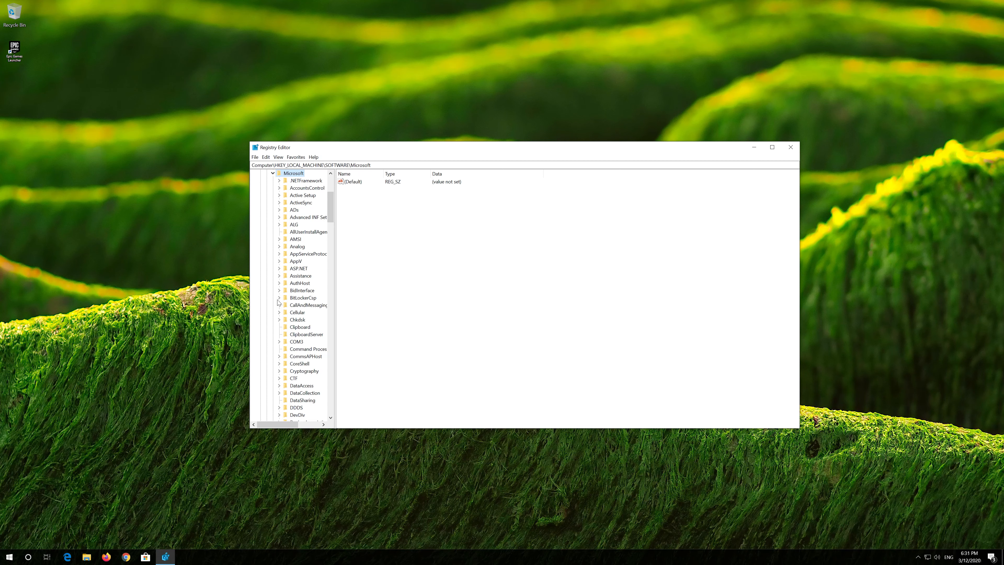
# Scroll down the Microsoft subkeys and select the Windows NT key.
pyautogui.scroll(-3)
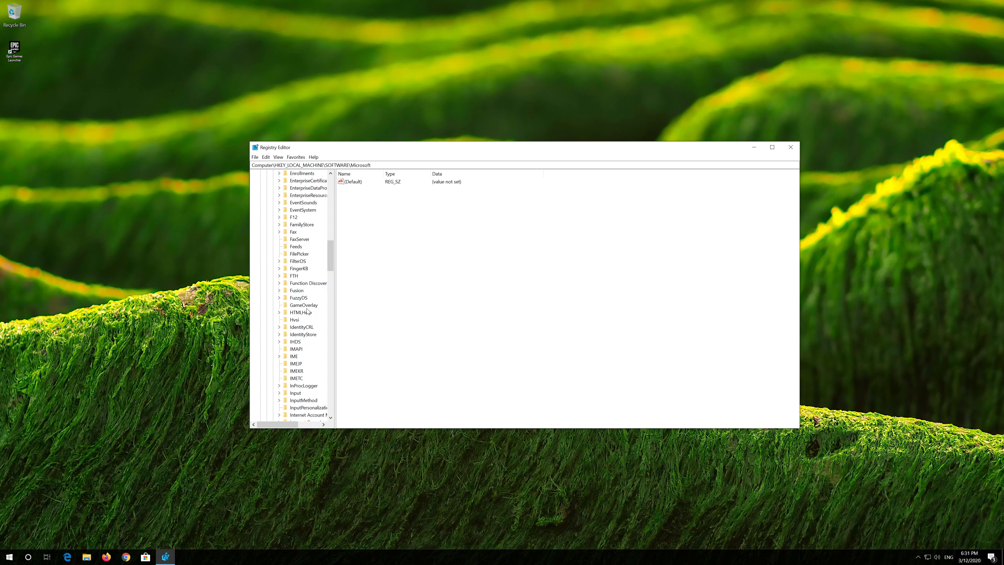
pyautogui.scroll(-3)
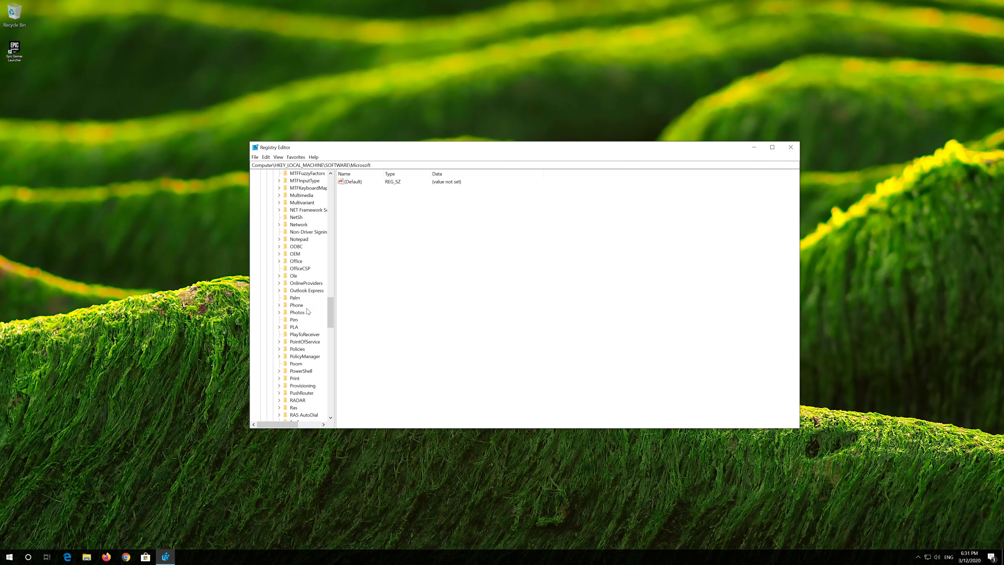
pyautogui.scroll(-3)
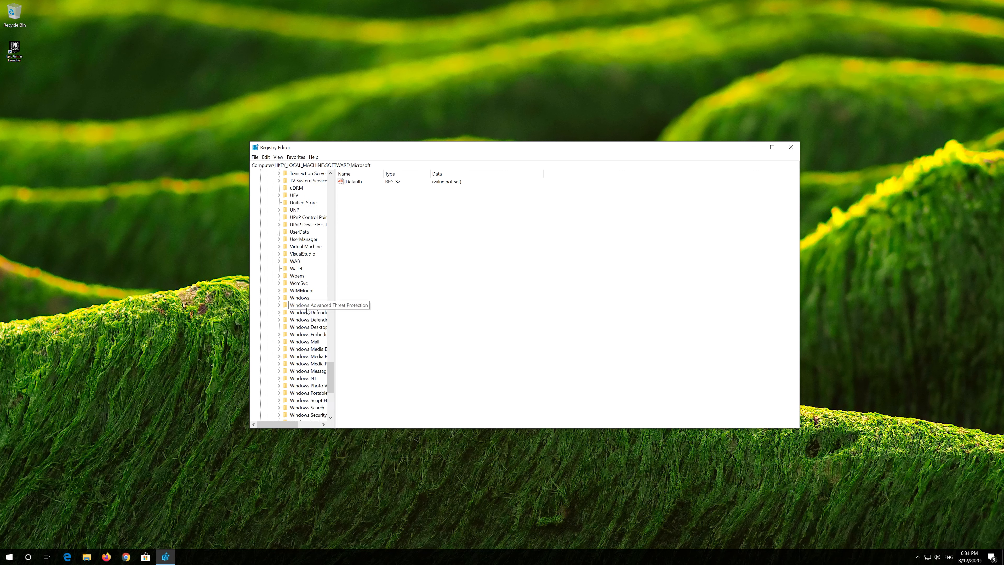
pyautogui.click(302, 377)
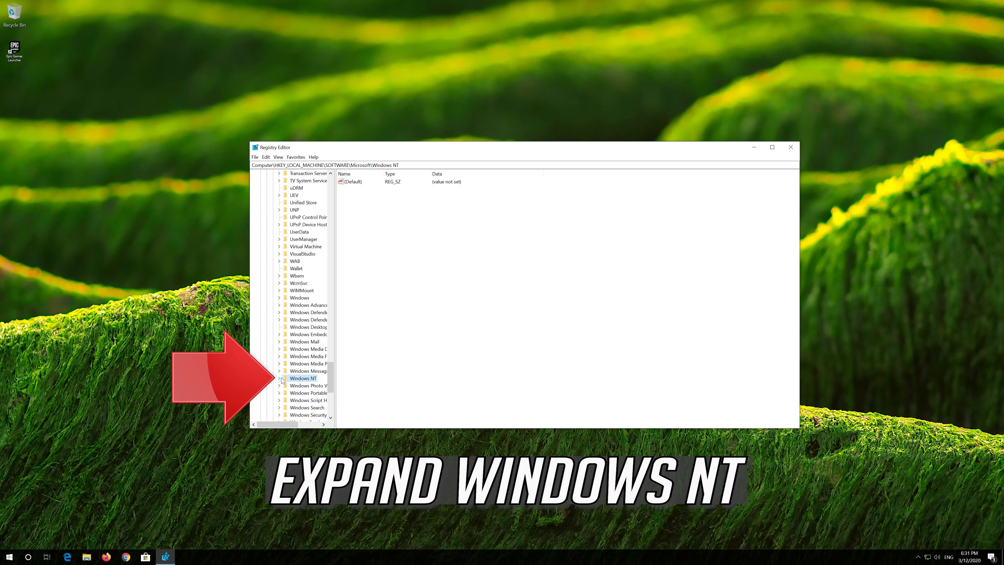
# Navigate Windows NT > CurrentVersion > Multimedia and select the SystemProfile key.
pyautogui.click(279, 378)
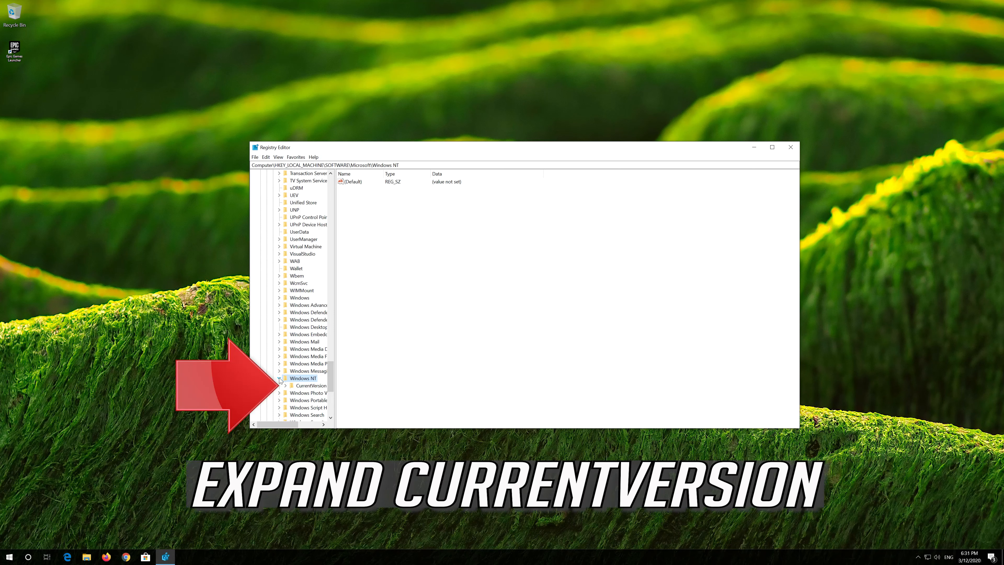
pyautogui.click(311, 385)
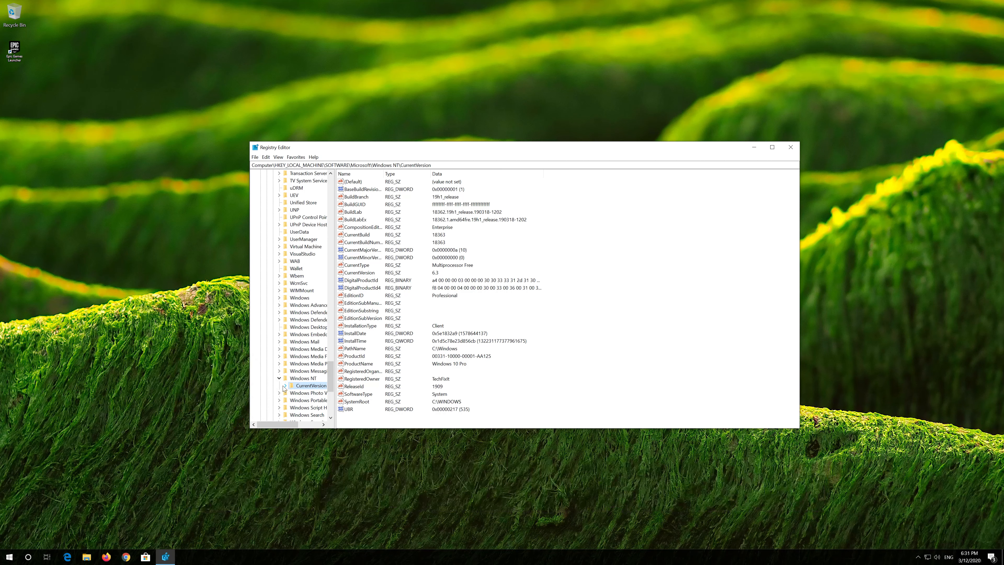
pyautogui.click(284, 174)
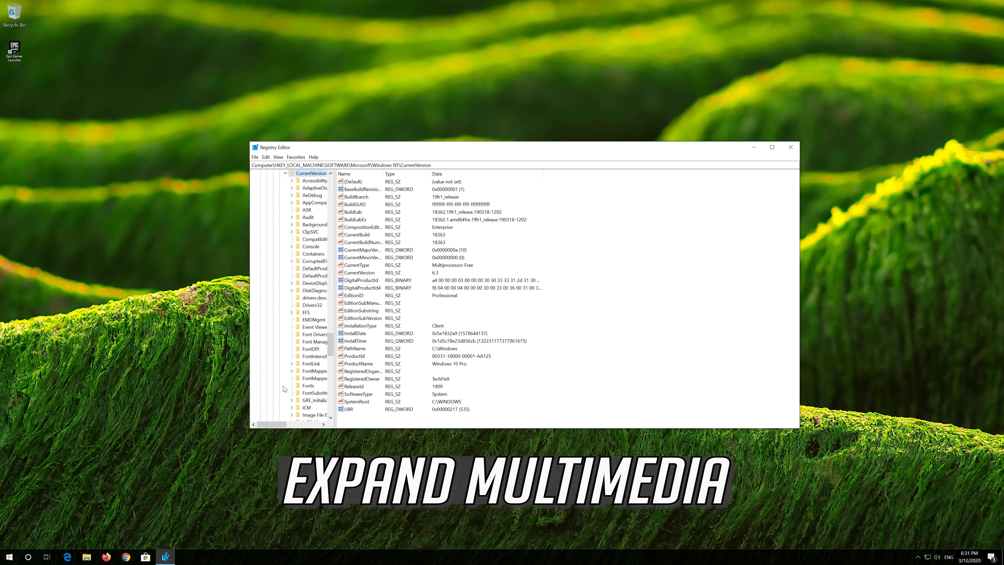
pyautogui.scroll(-3)
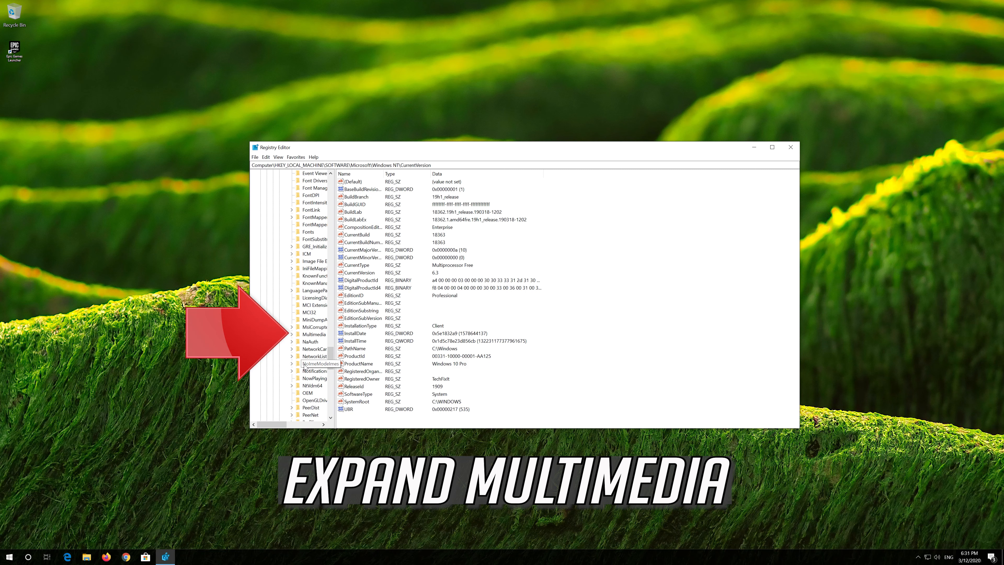
pyautogui.click(314, 333)
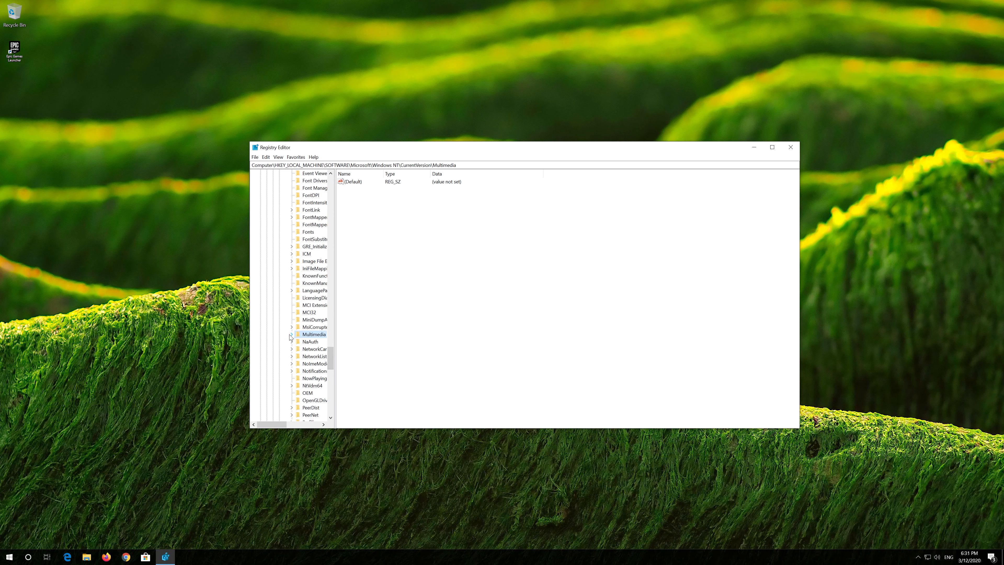
pyautogui.moveTo(291, 337)
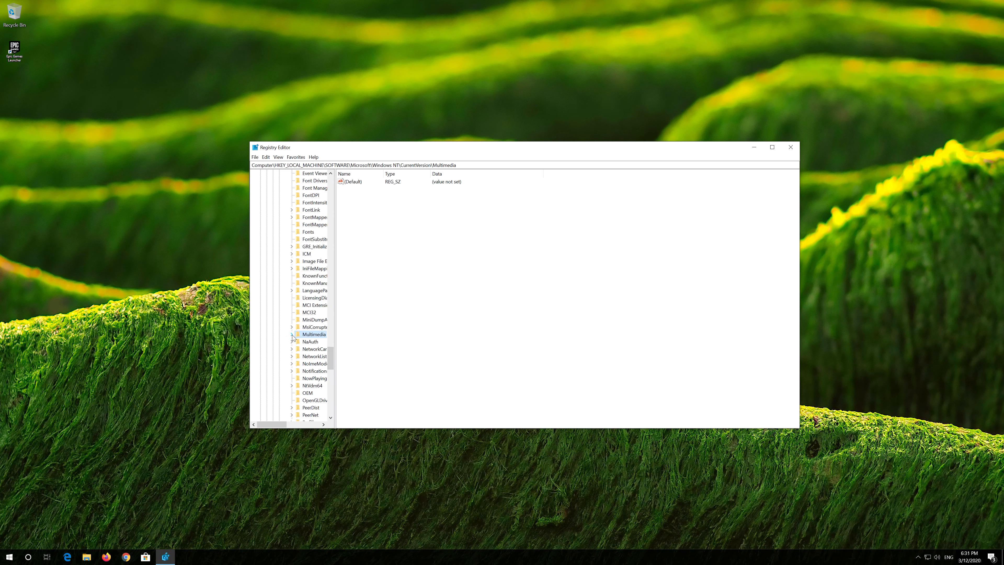
pyautogui.click(291, 334)
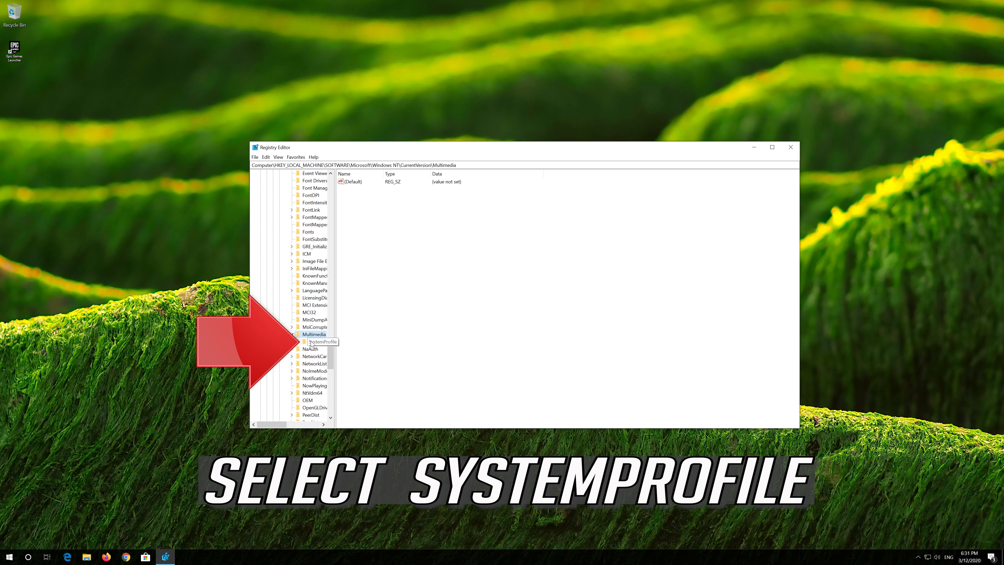
pyautogui.click(323, 341)
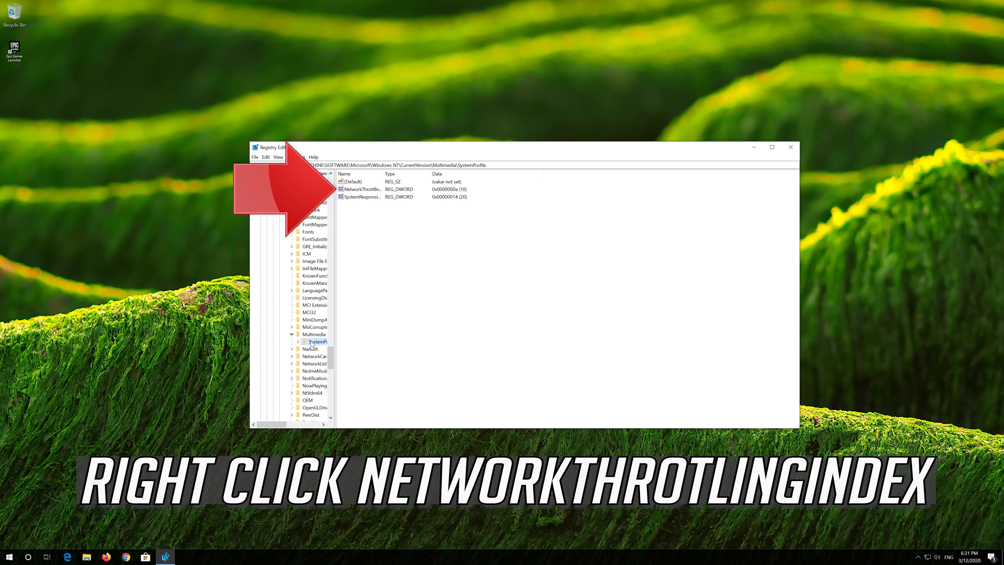
# Select NetworkThrottlingIndex and choose Modify to edit its data.
pyautogui.click(360, 188)
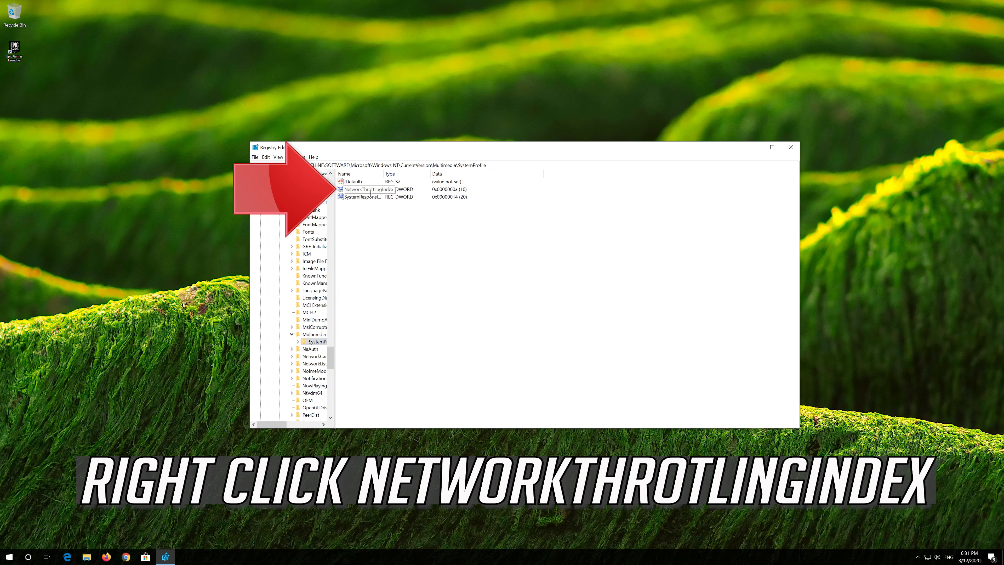
pyautogui.click(364, 188)
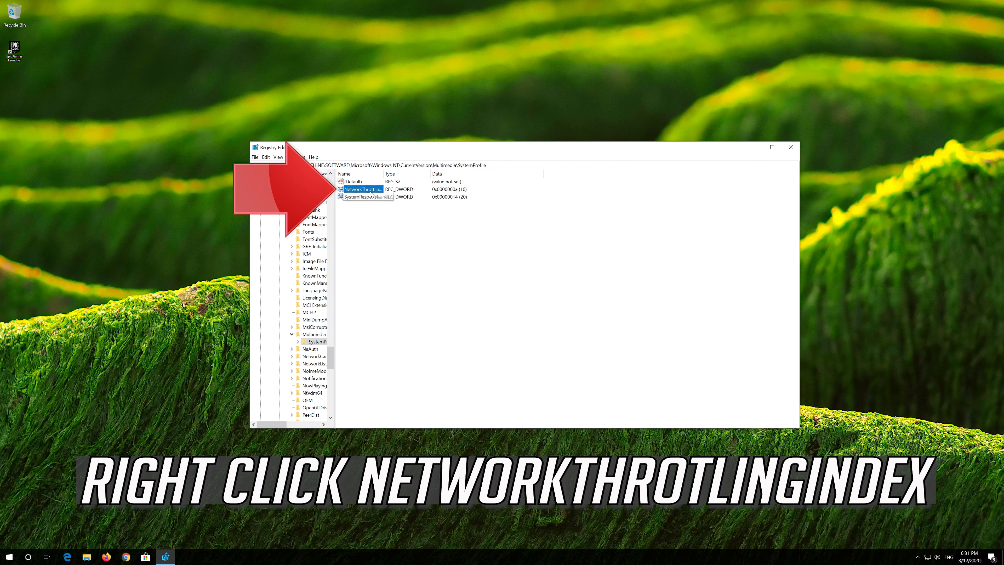
pyautogui.rightClick(362, 189)
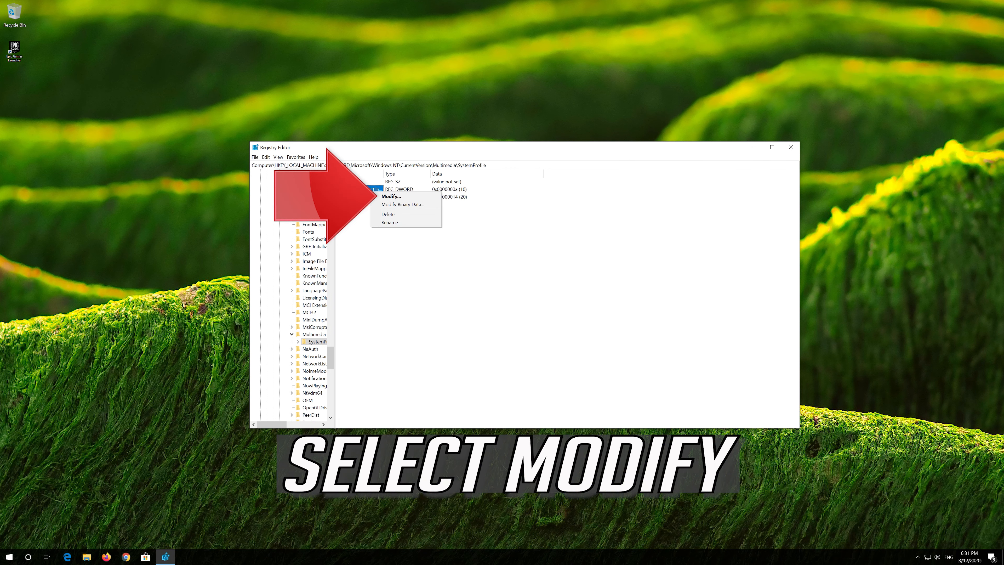
pyautogui.moveTo(400, 204)
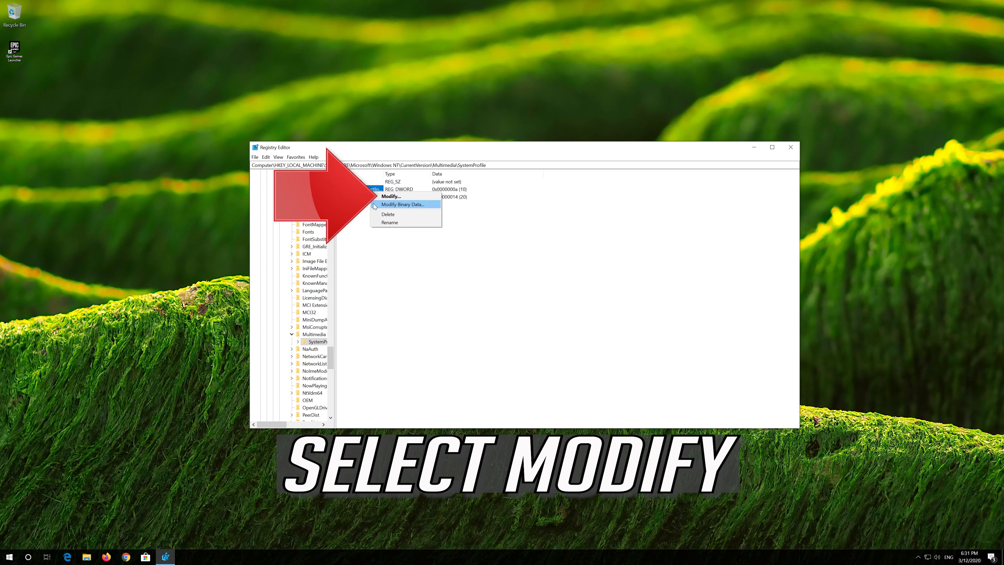
pyautogui.moveTo(390, 196)
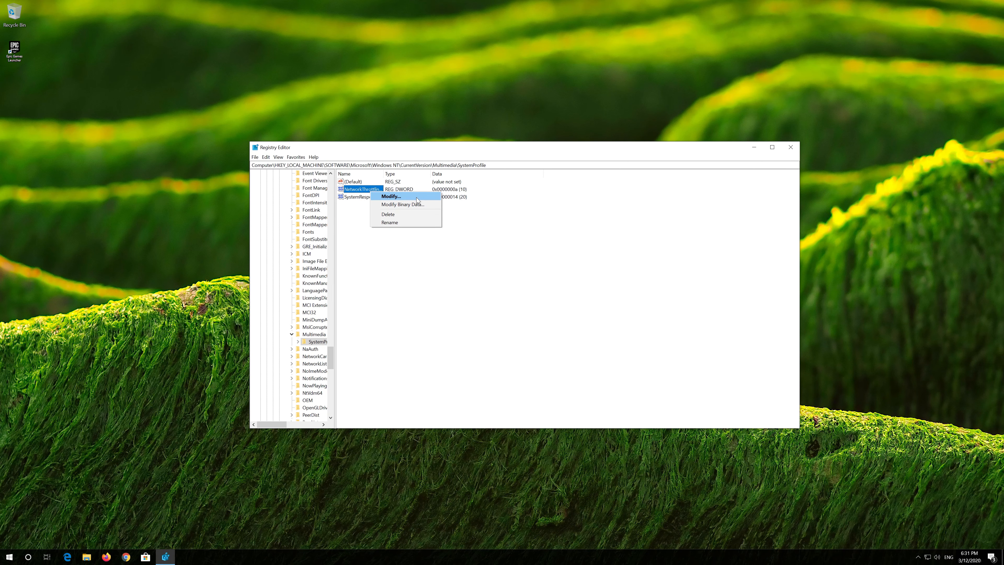
pyautogui.click(390, 196)
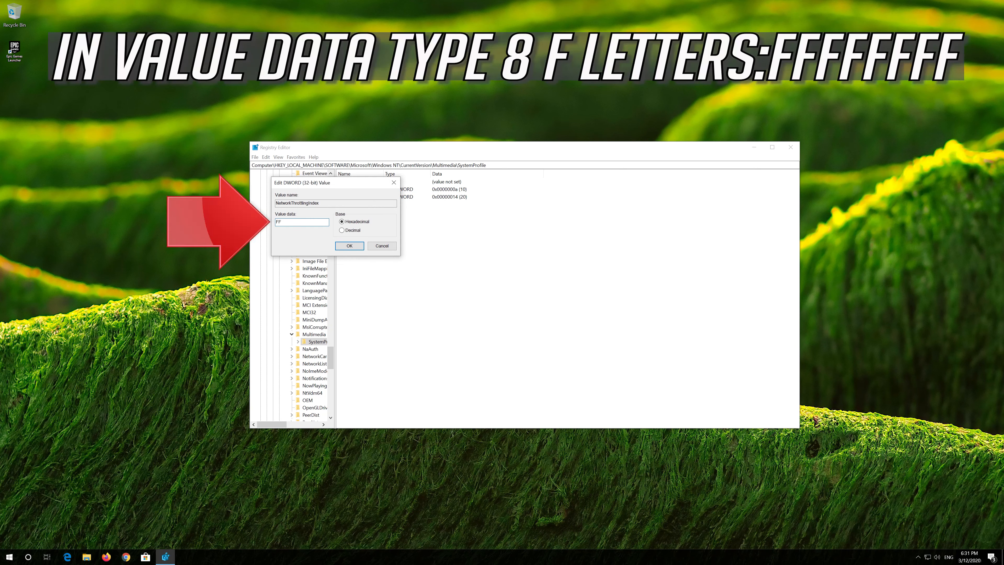
# Set NetworkThrottlingIndex to hexadecimal FFFFFFFF and confirm with OK.
pyautogui.write('FFFFFF')
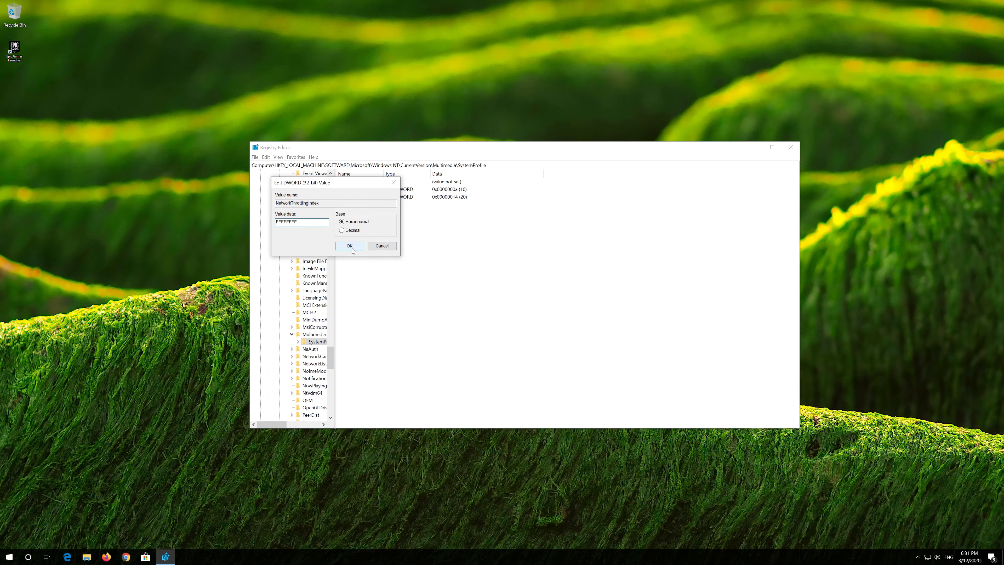
pyautogui.click(348, 245)
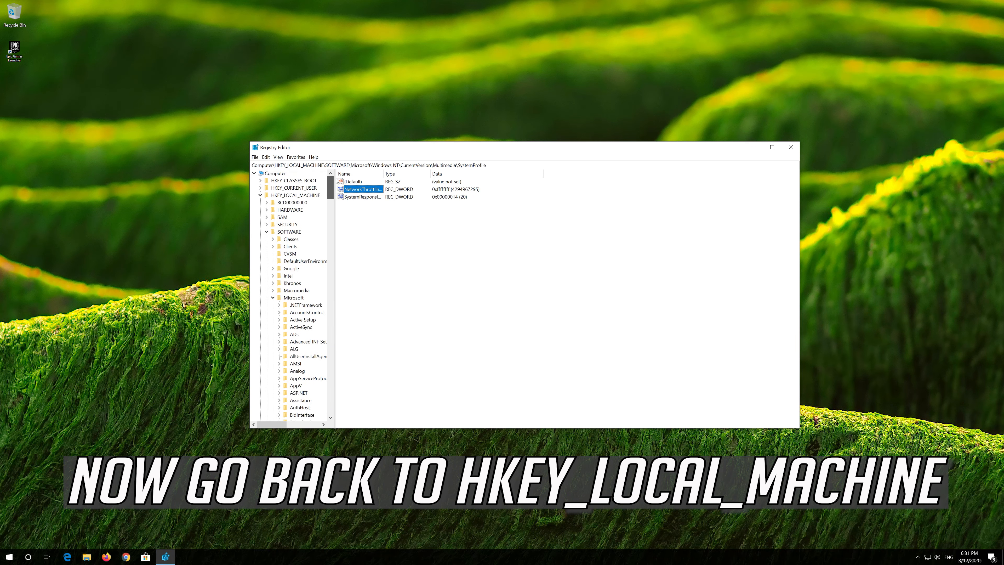
# Collapse the tree and navigate HKEY_LOCAL_MACHINE > SYSTEM > CurrentControlSet > Services.
pyautogui.click(261, 195)
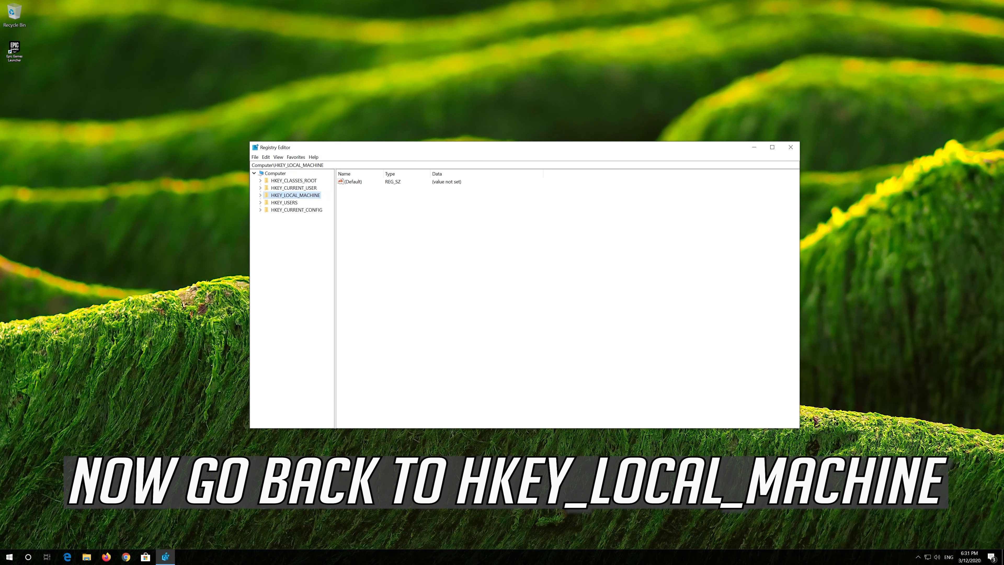
pyautogui.click(261, 195)
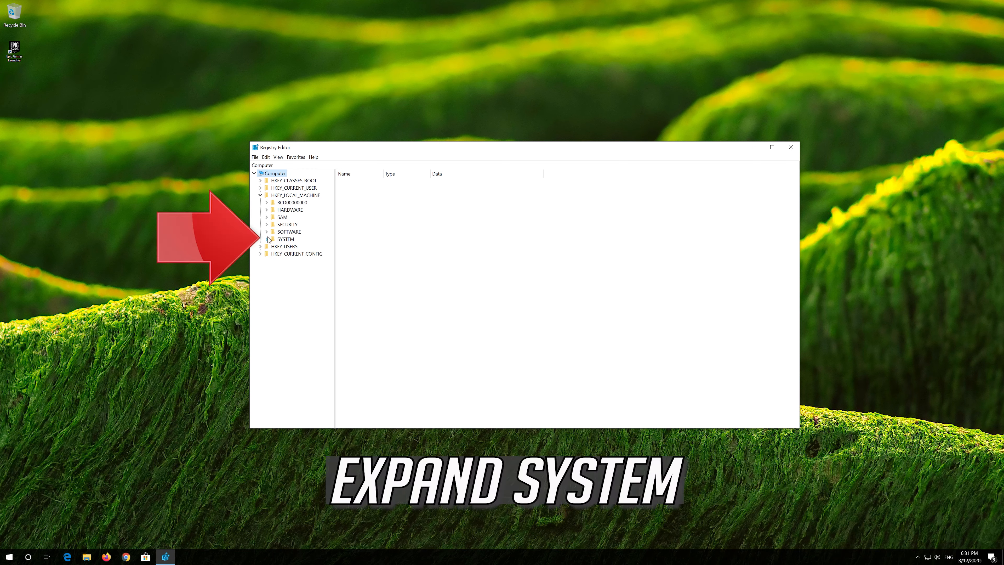
pyautogui.moveTo(320, 240)
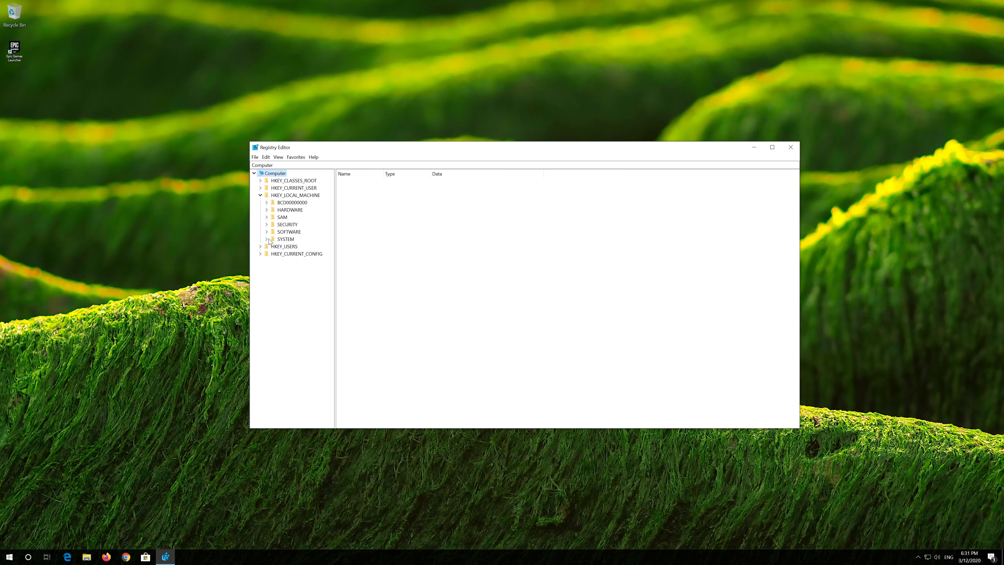
pyautogui.click(266, 239)
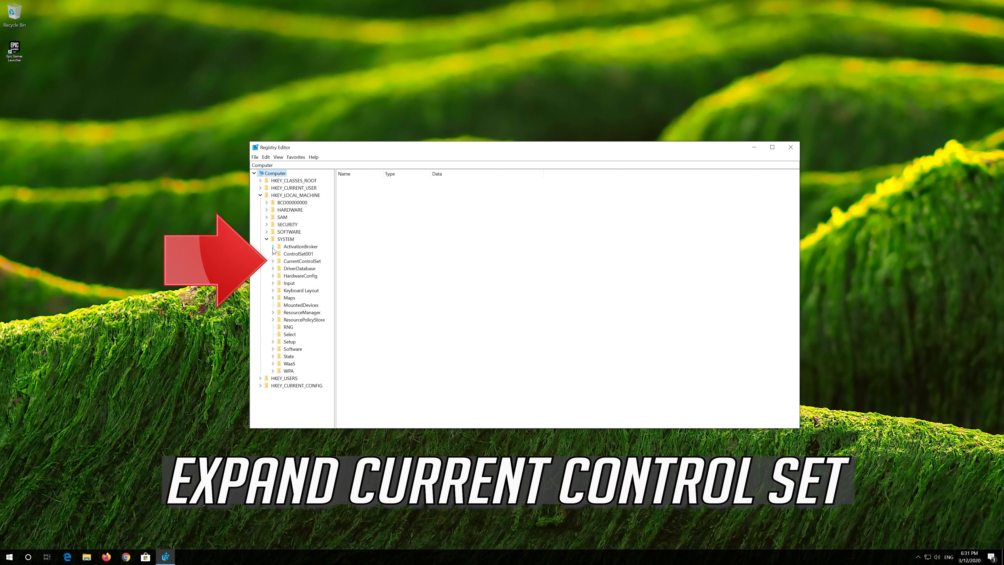
pyautogui.click(301, 261)
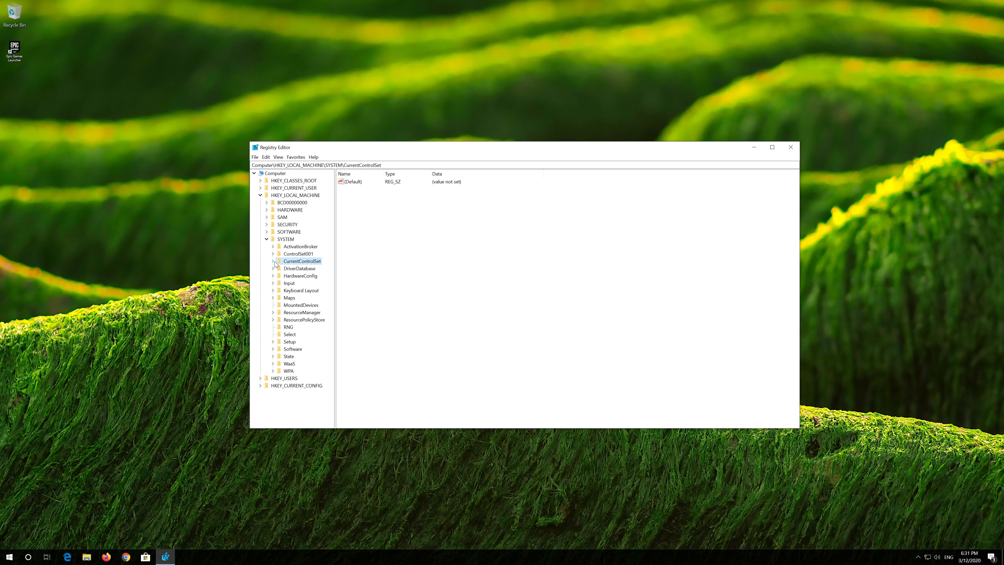
pyautogui.click(267, 261)
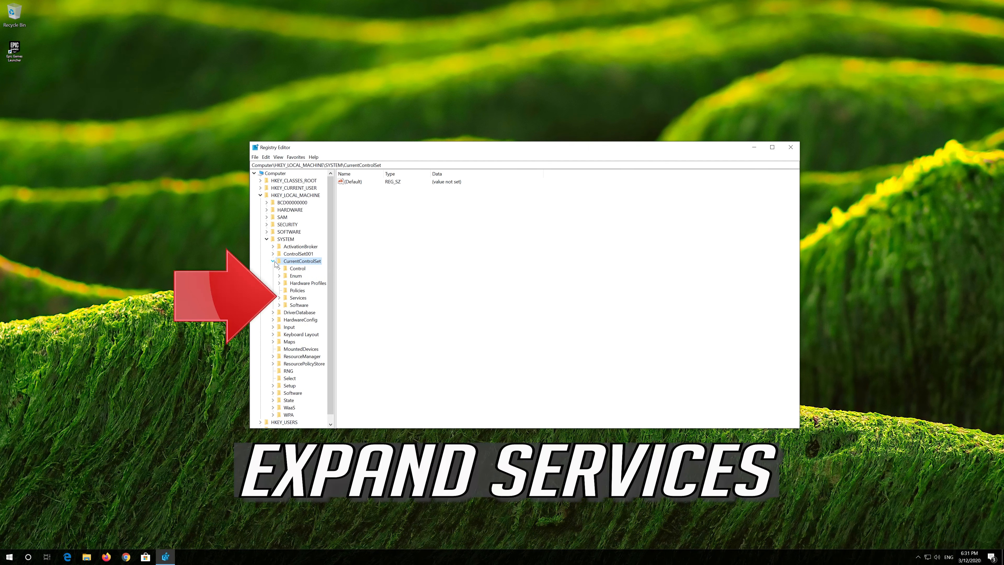
pyautogui.click(296, 296)
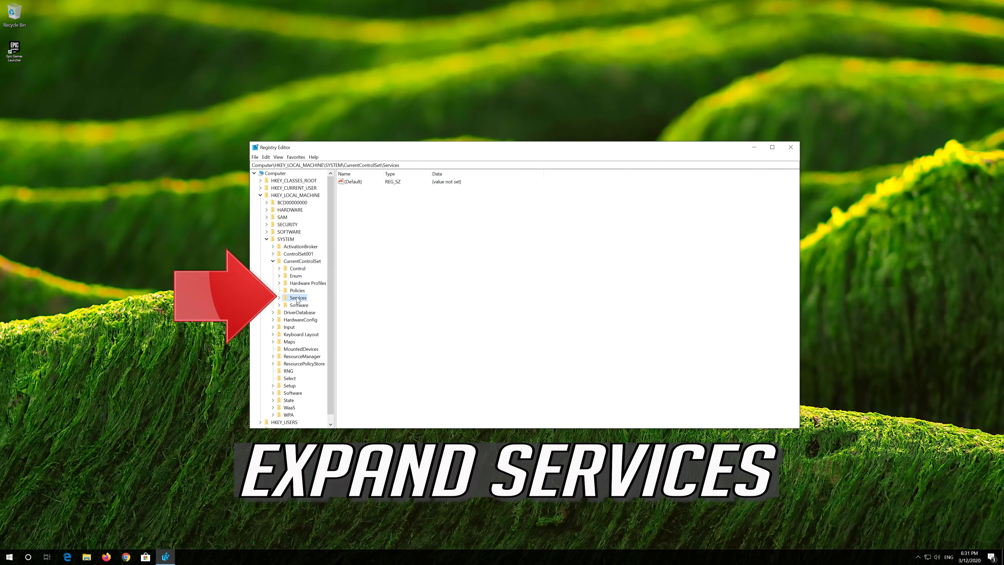
pyautogui.moveTo(307, 301)
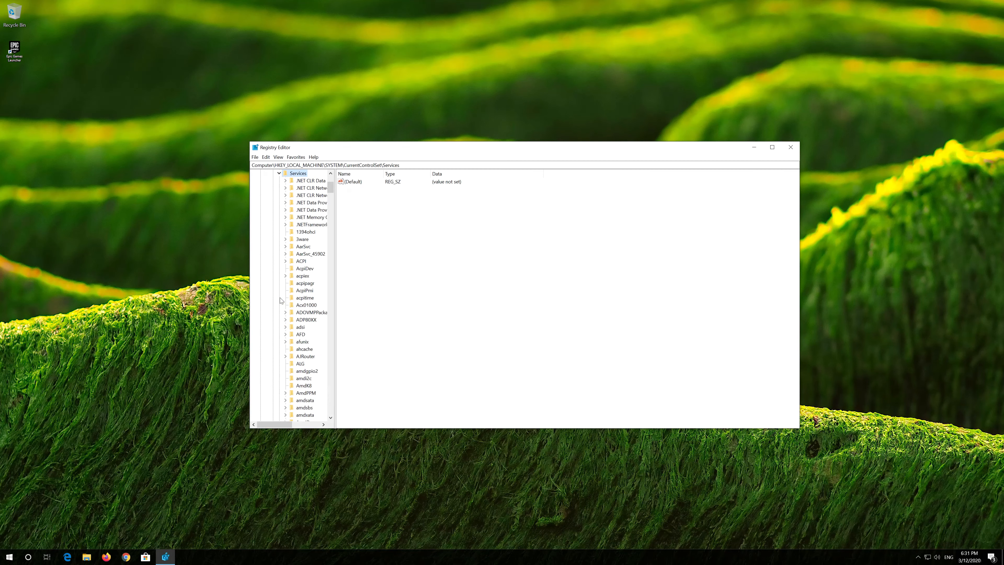
# Scroll down the Services list until the Tcpip key comes into view.
pyautogui.scroll(-3)
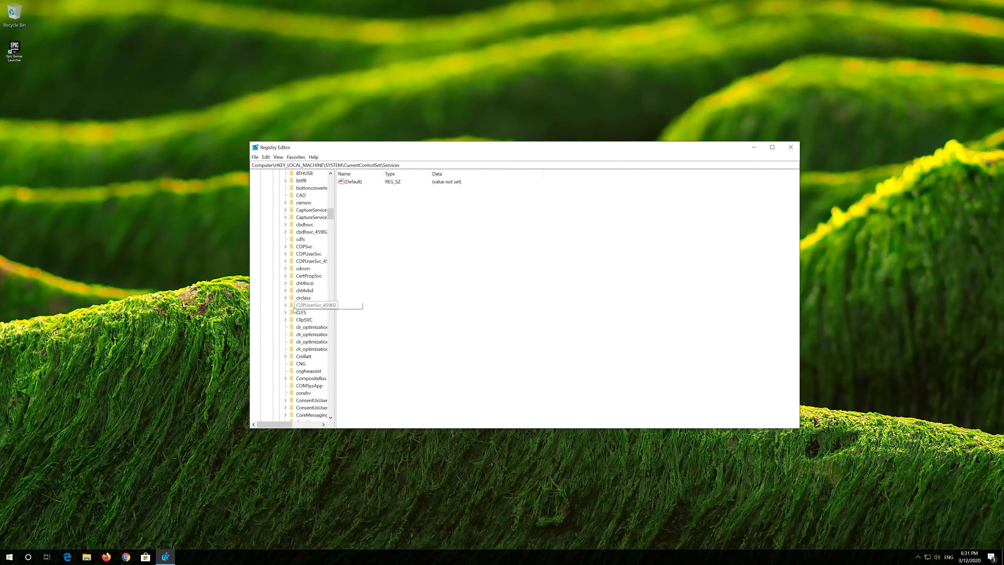
pyautogui.scroll(-3)
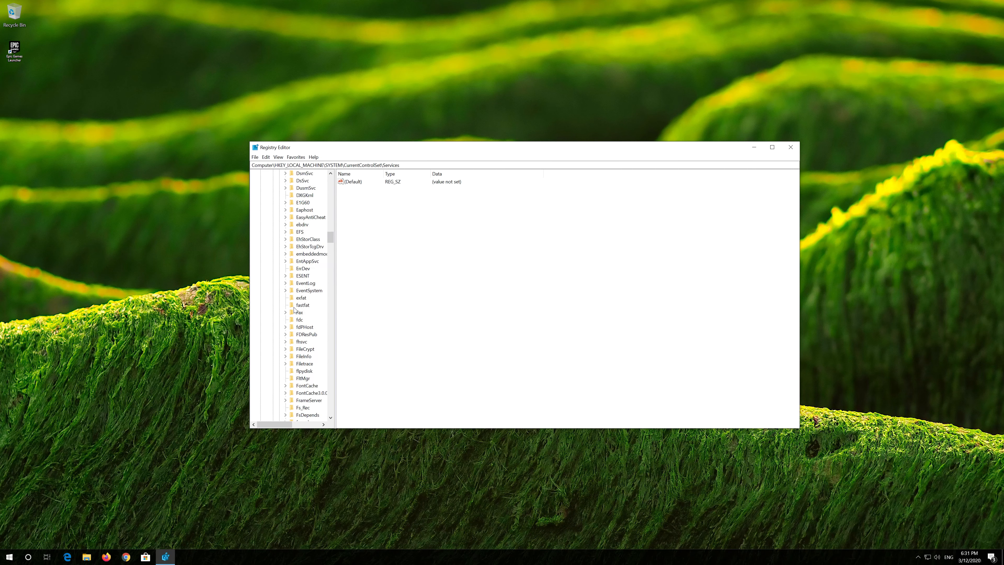
pyautogui.scroll(-3)
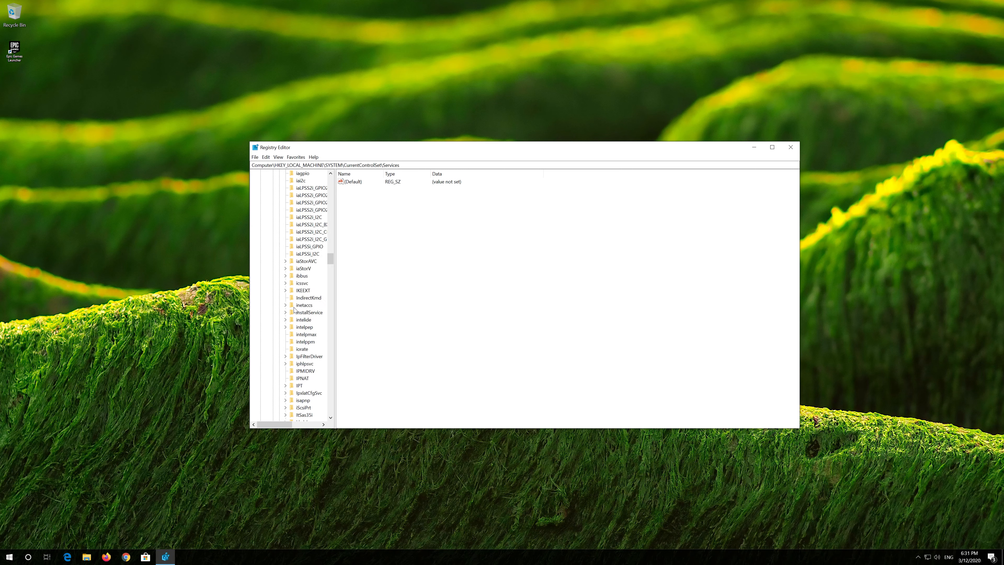
pyautogui.scroll(-3)
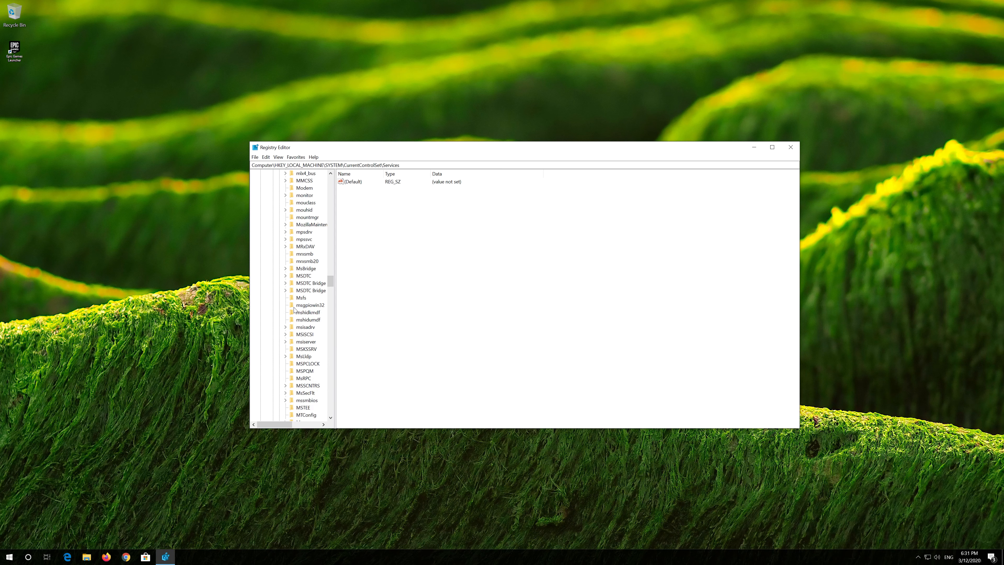
pyautogui.scroll(-3)
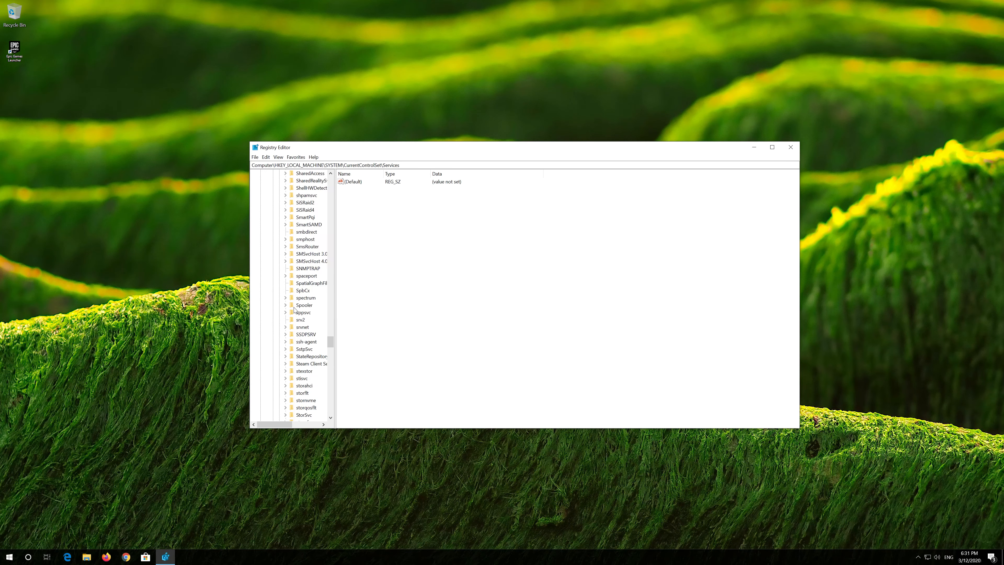
pyautogui.scroll(-3)
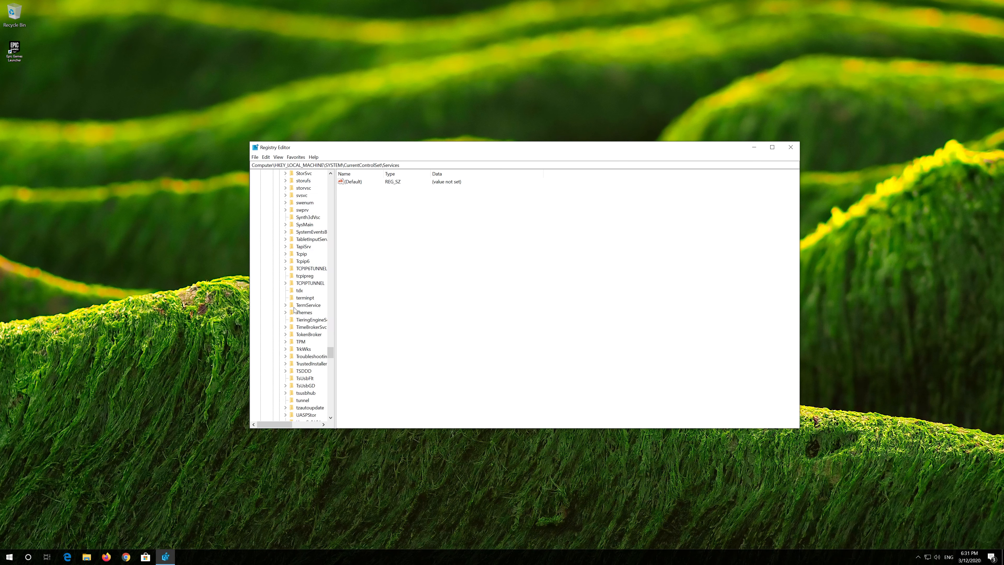
pyautogui.scroll(-3)
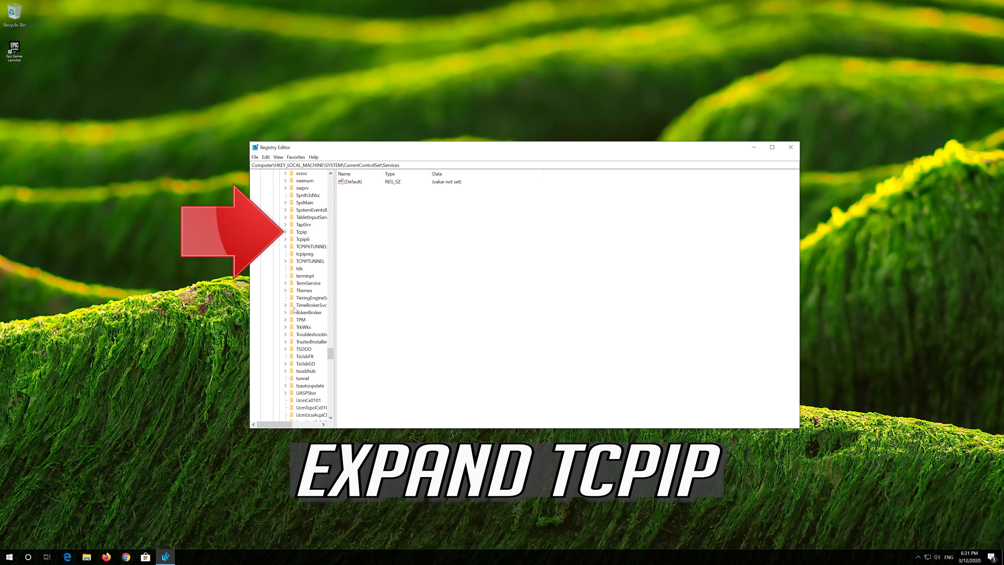
# Expand Tcpip > Parameters > Interfaces to list the network interface keys.
pyautogui.click(301, 231)
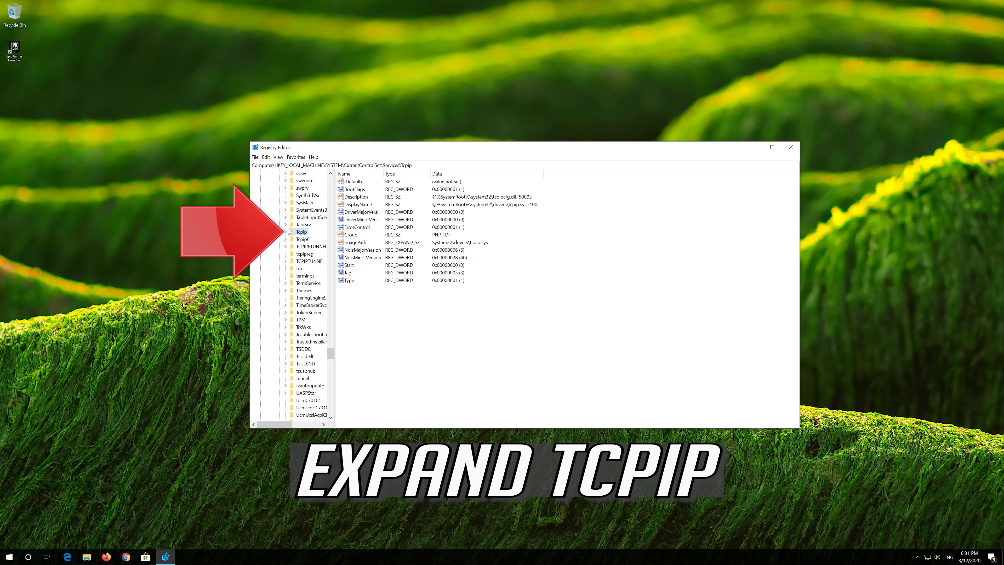
pyautogui.click(289, 232)
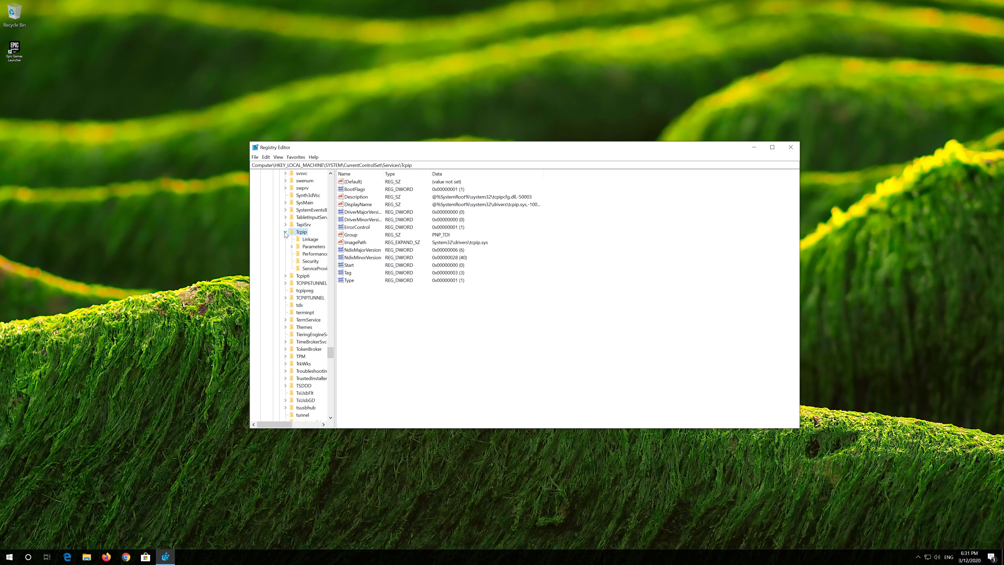
pyautogui.click(313, 246)
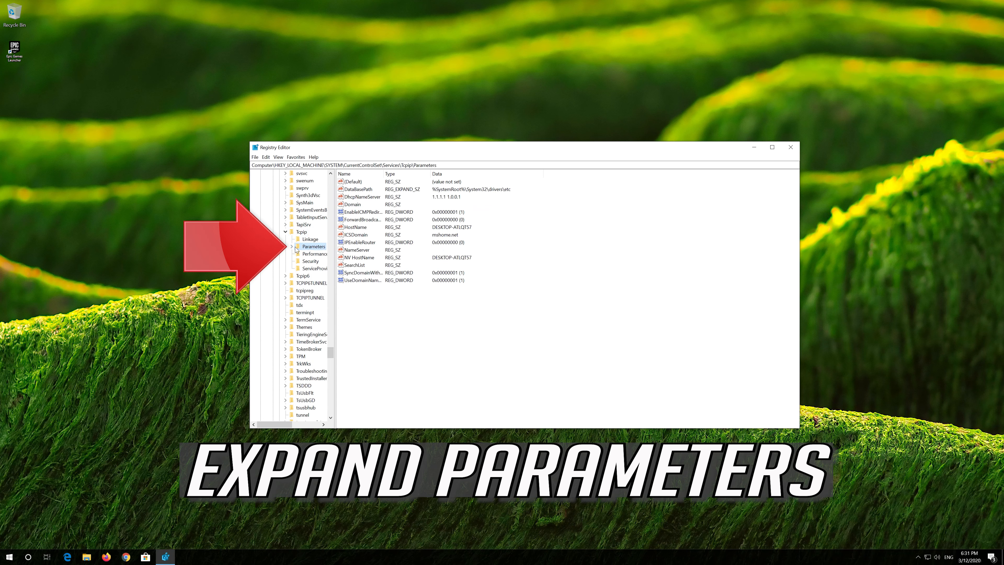
pyautogui.click(294, 246)
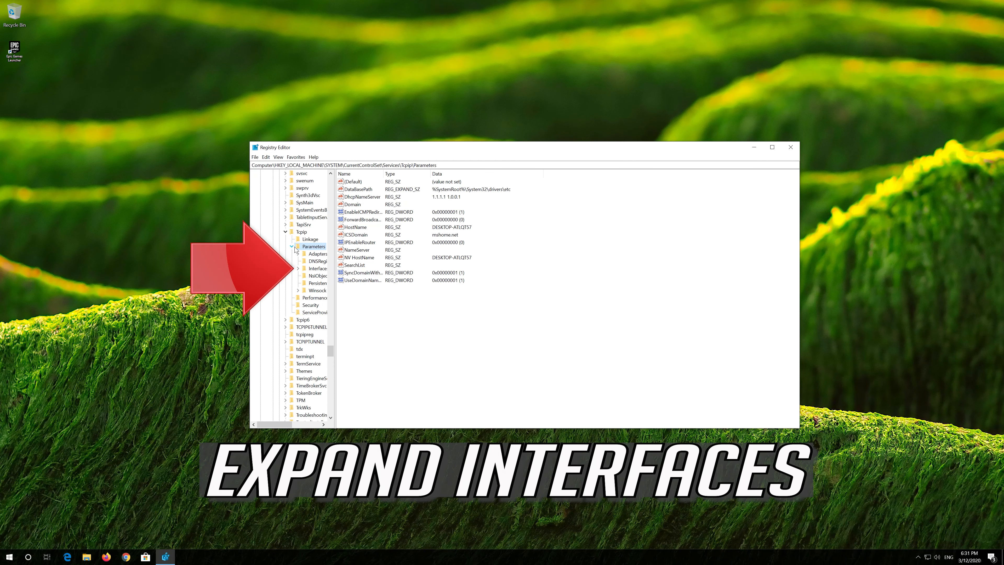
pyautogui.click(318, 268)
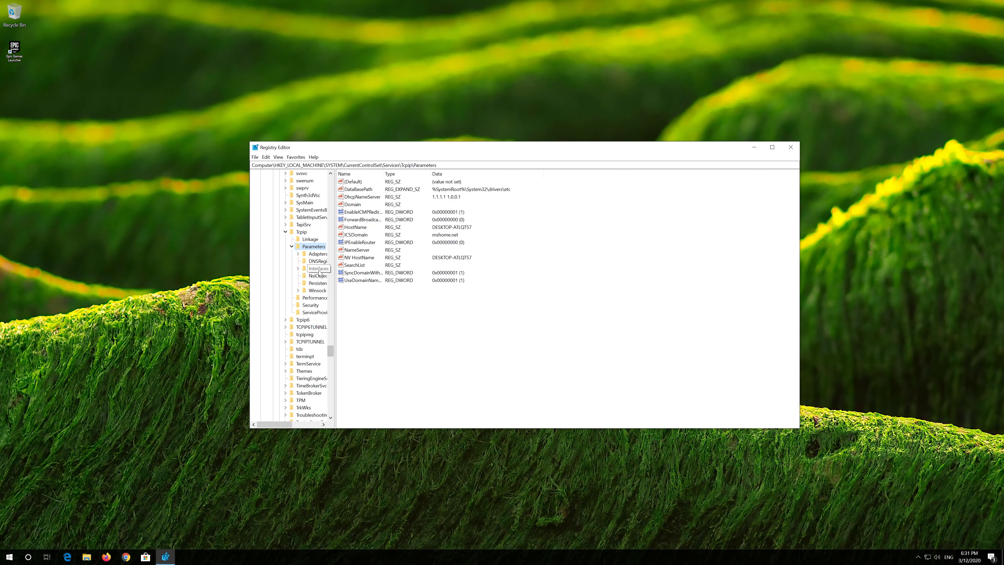
pyautogui.click(298, 268)
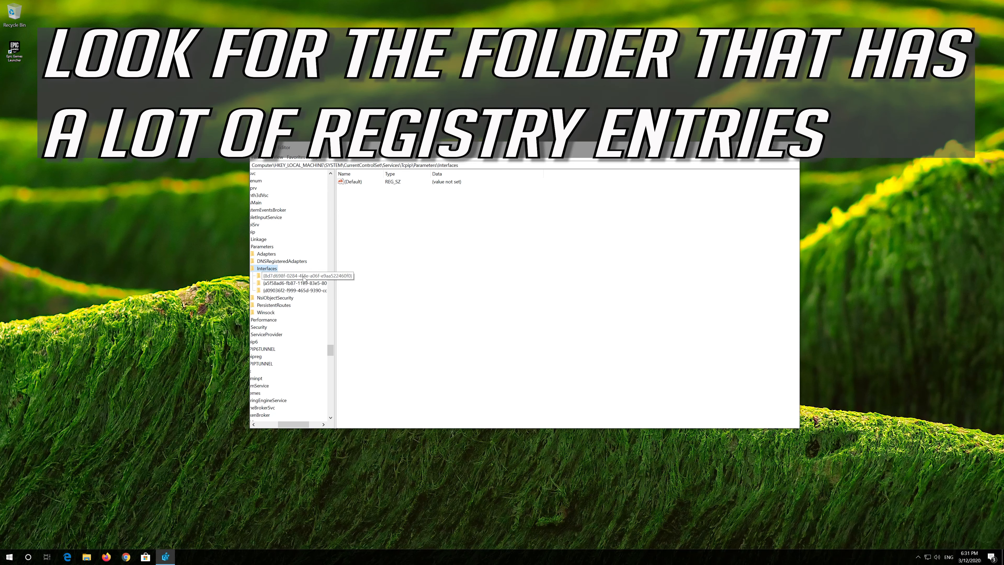
# Compare the interface subkeys and select the one with the most entries.
pyautogui.click(305, 275)
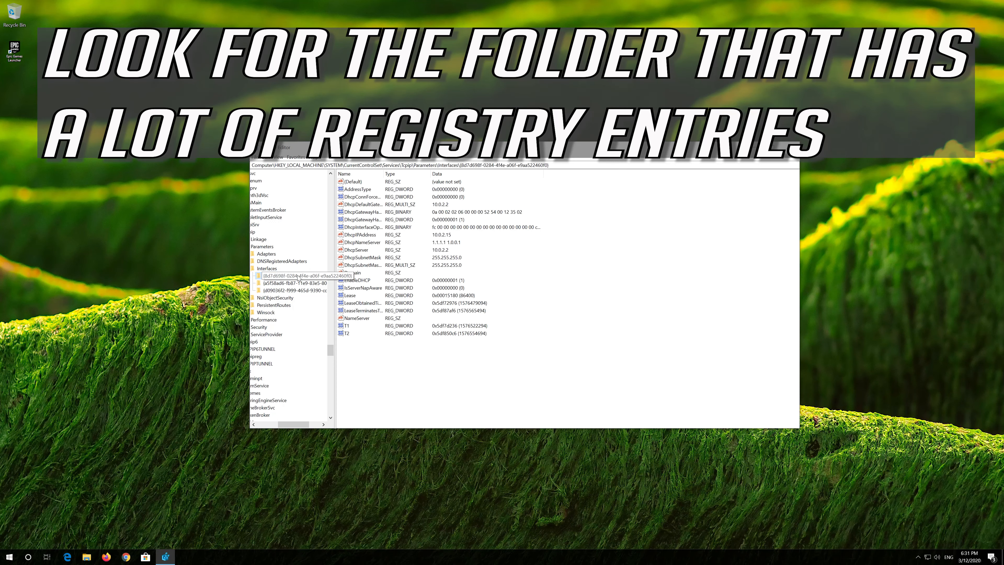
pyautogui.click(294, 291)
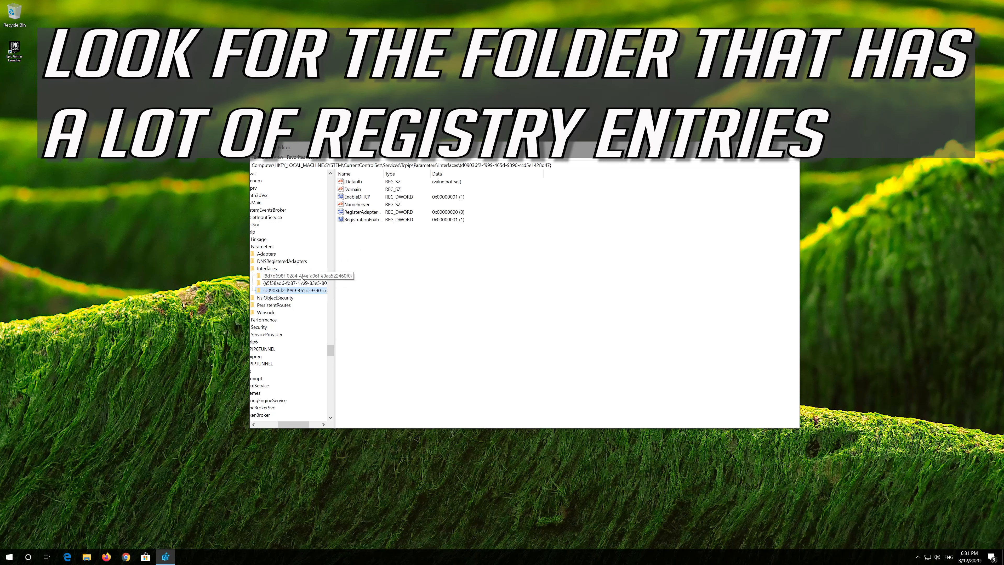
pyautogui.click(298, 275)
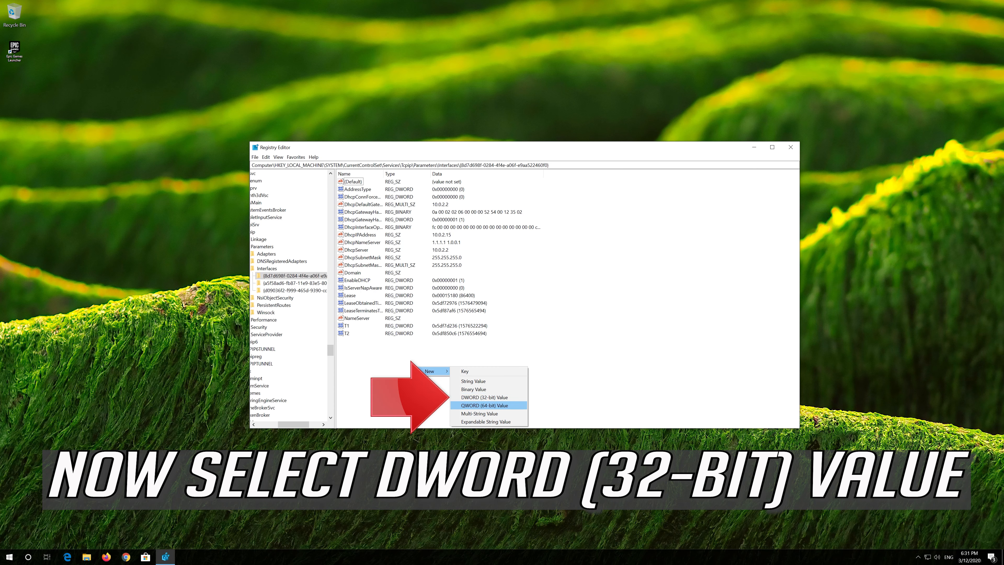
pyautogui.moveTo(488, 396)
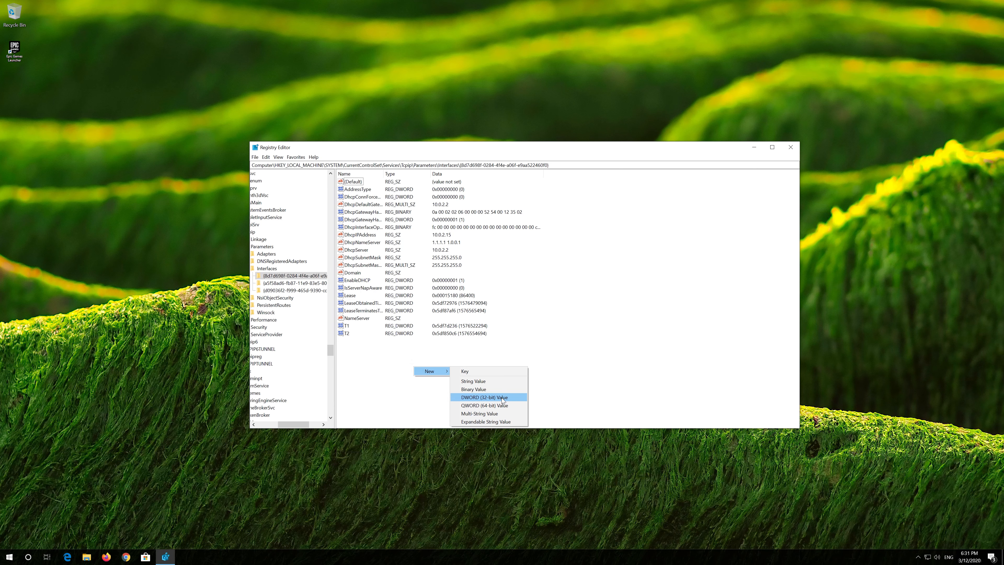
# Add two new DWORD (32-bit) values, TCPAckFrequency and TCPNoDelay, to the interface key.
pyautogui.click(484, 397)
pyautogui.write('TCPackFrequency')
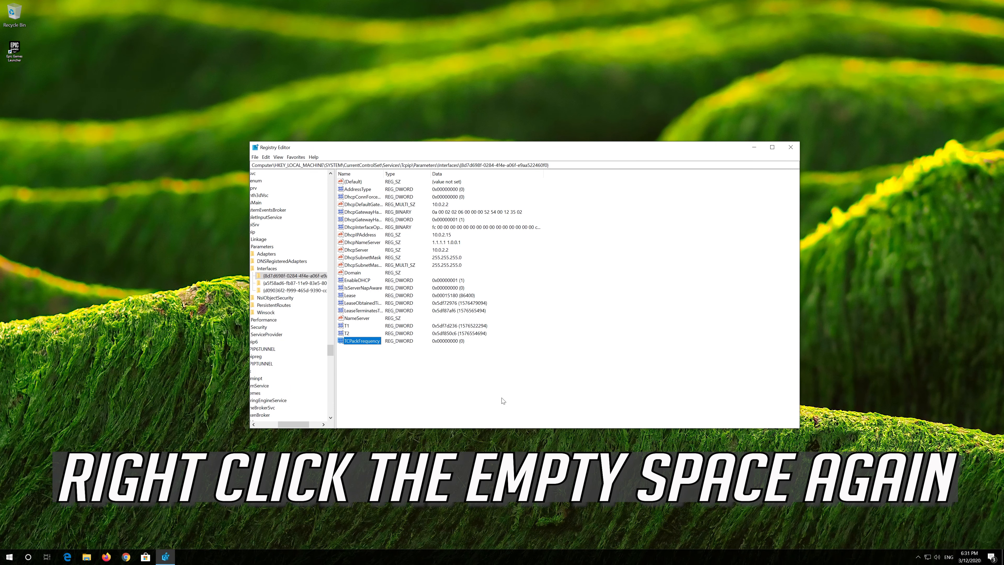
pyautogui.rightClick(502, 397)
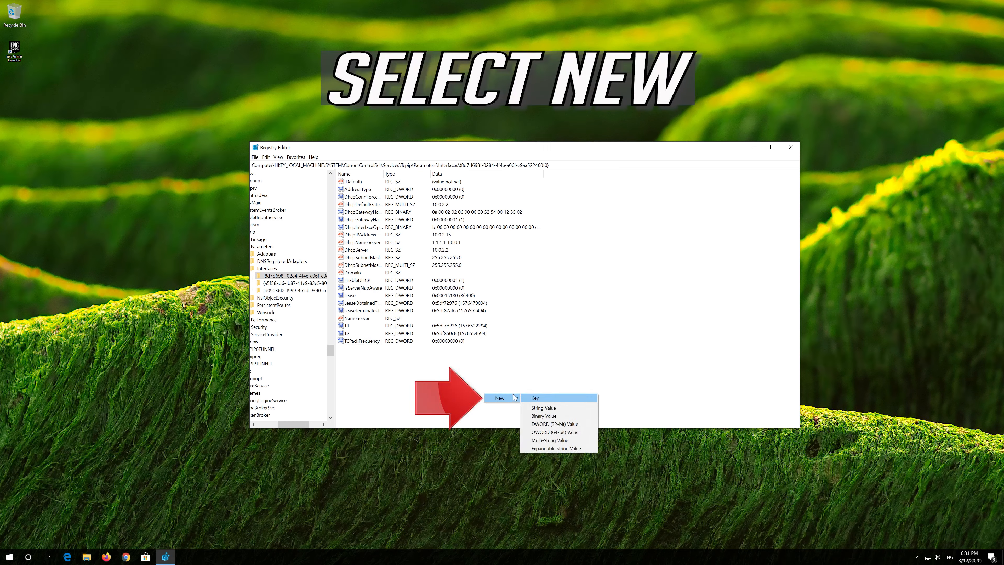
pyautogui.moveTo(556, 423)
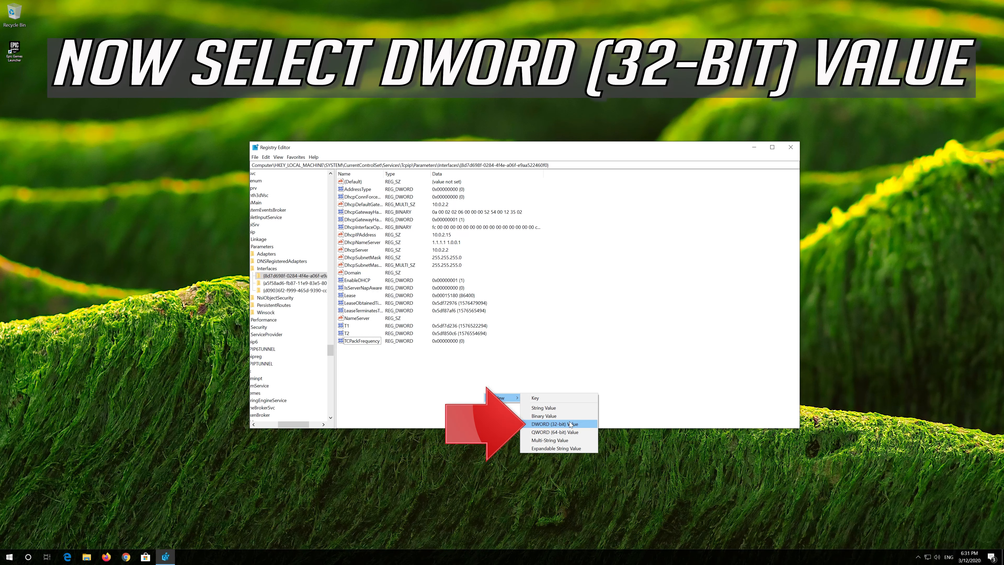
pyautogui.click(550, 424)
pyautogui.write('TCPNoDelay')
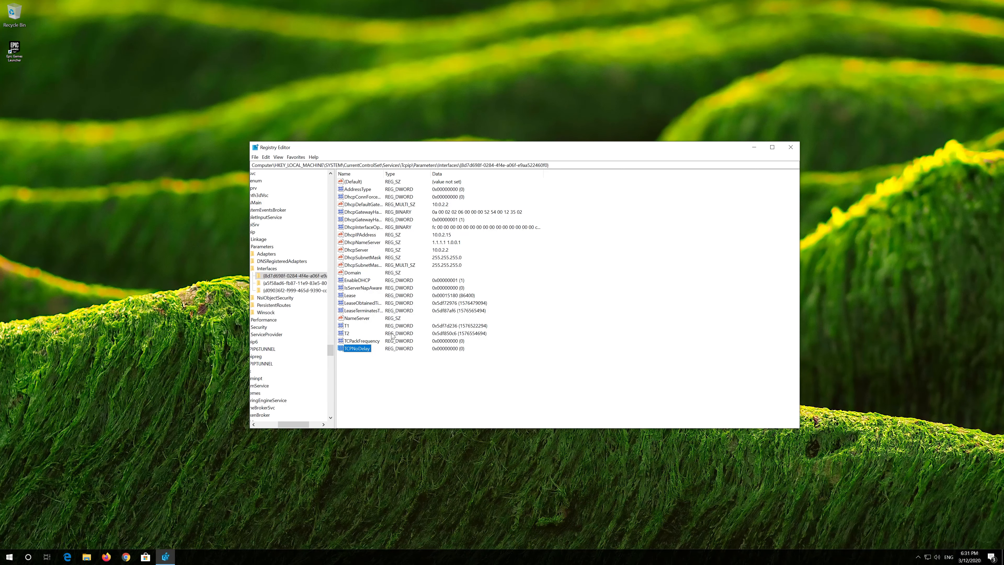
# Set TCPAckFrequency to 1 and bring up Modify for TCPNoDelay.
pyautogui.click(361, 340)
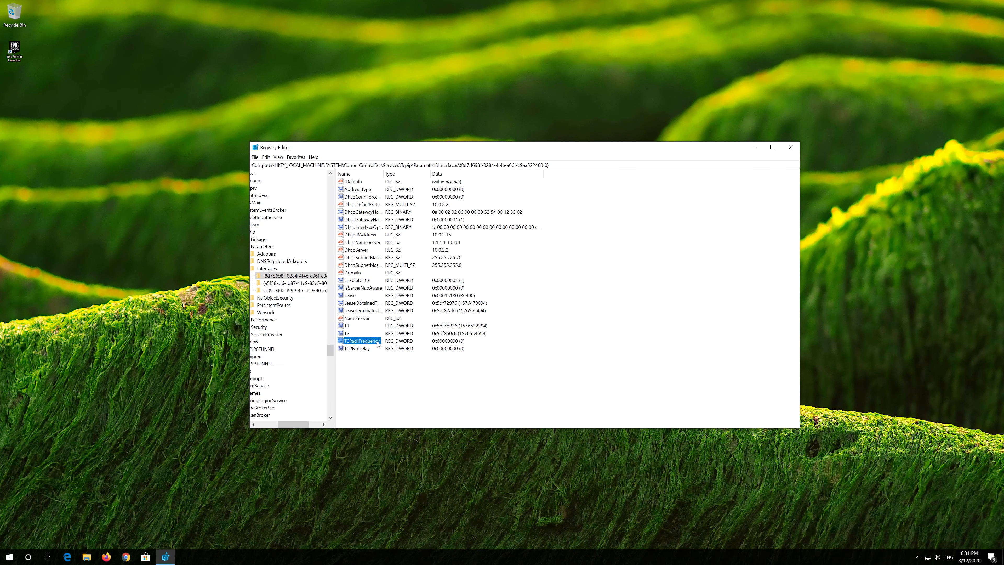
pyautogui.rightClick(360, 341)
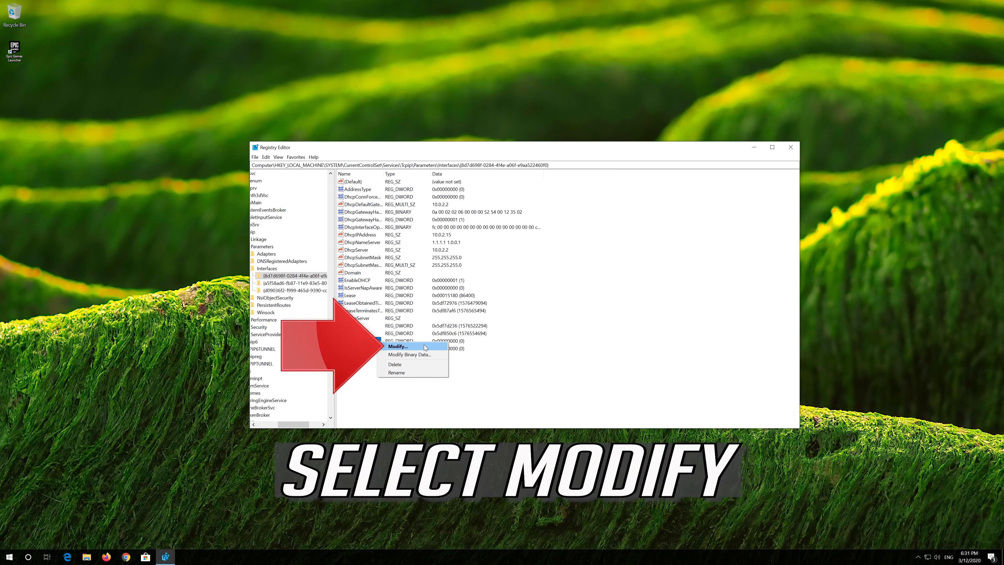
pyautogui.click(397, 345)
pyautogui.write('1')
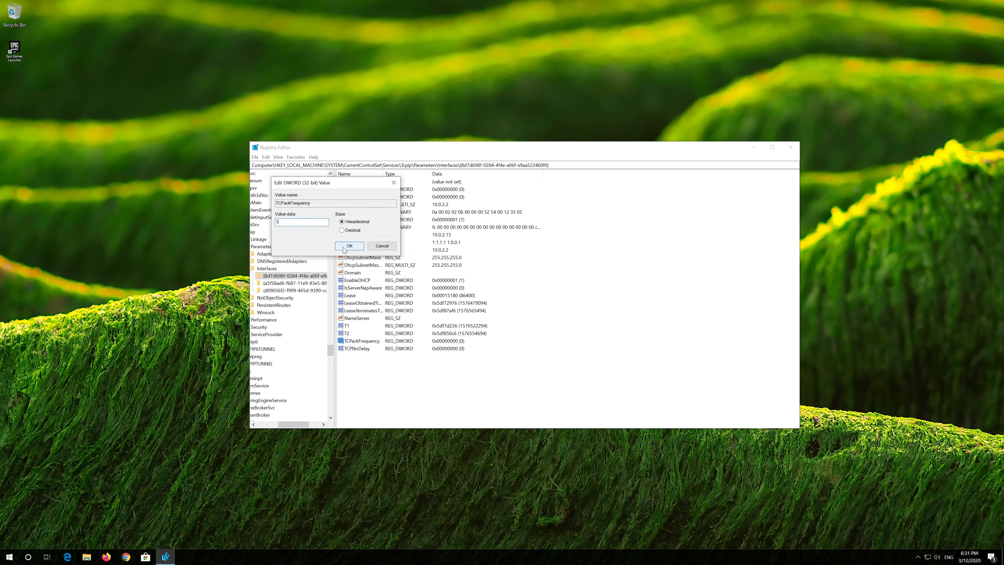
pyautogui.click(349, 246)
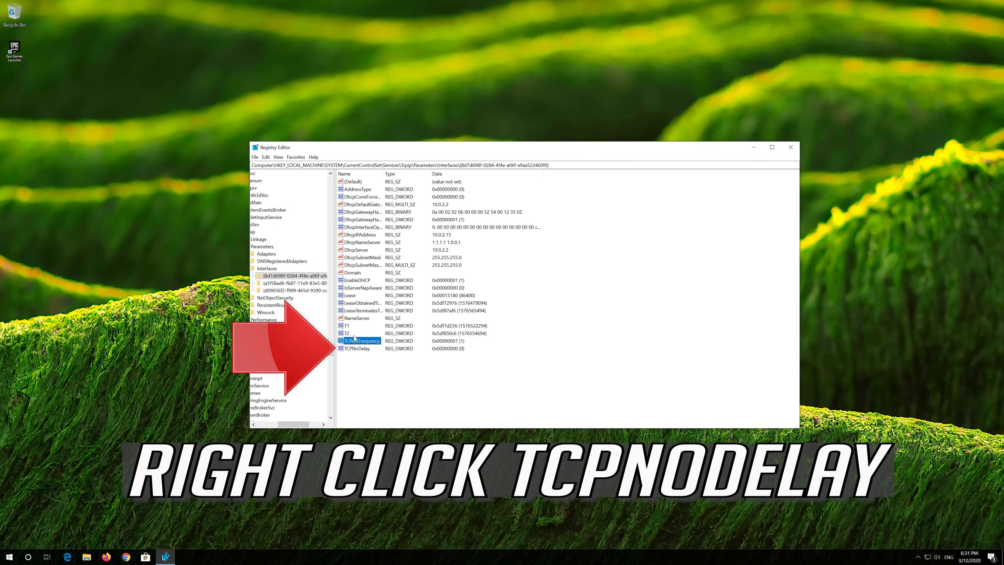
pyautogui.rightClick(357, 348)
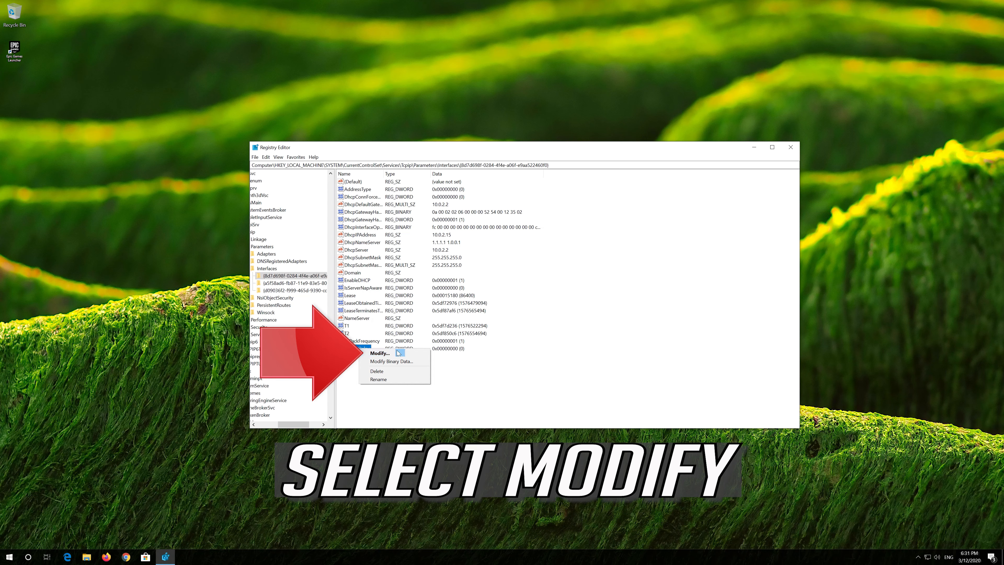
# Set the interface key's TCPNoDelay value data to 1 and confirm.
pyautogui.click(379, 353)
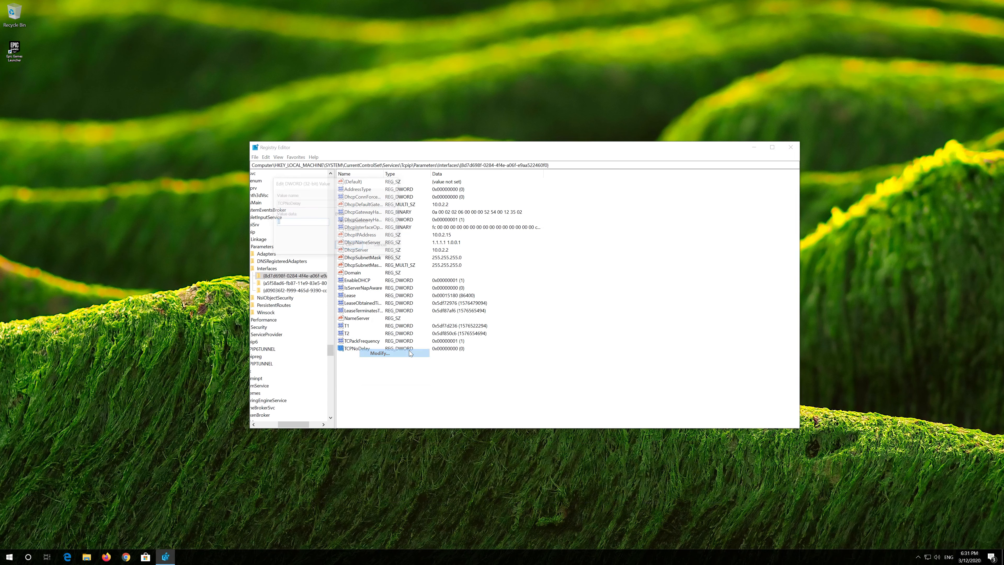
pyautogui.click(379, 353)
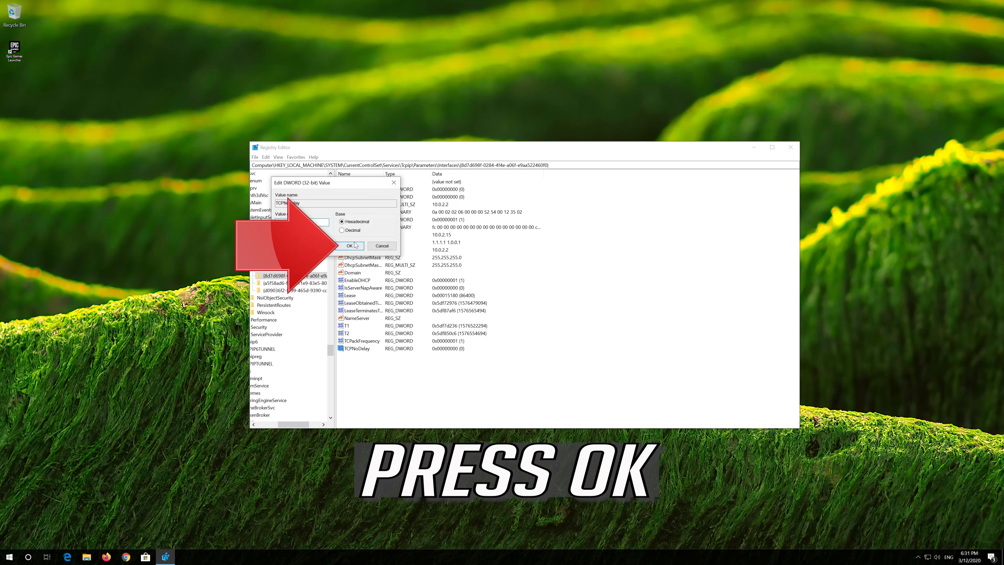
pyautogui.click(350, 245)
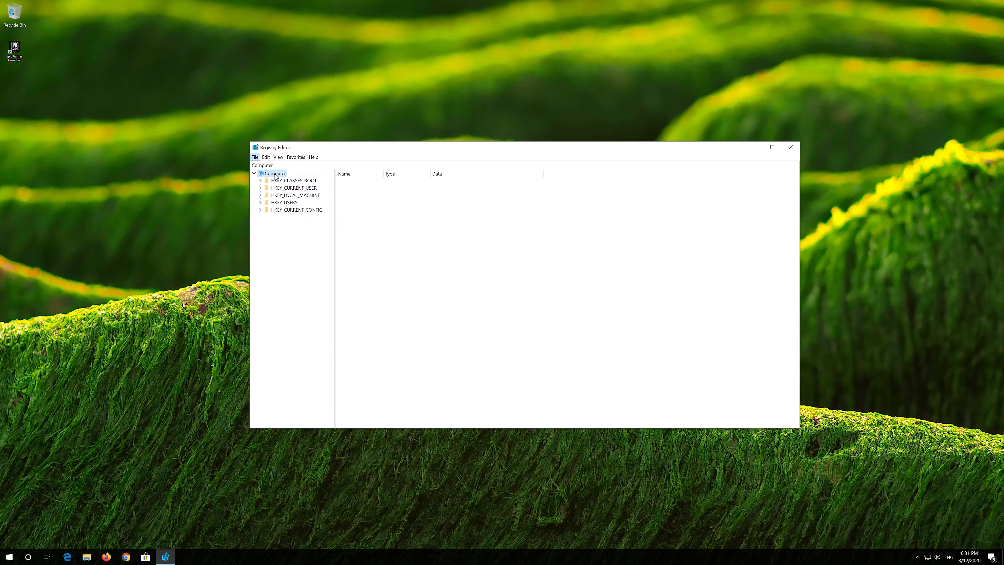
# Navigate to HKEY_LOCAL_MACHINE\SOFTWARE\Microsoft in the key tree.
pyautogui.click(296, 195)
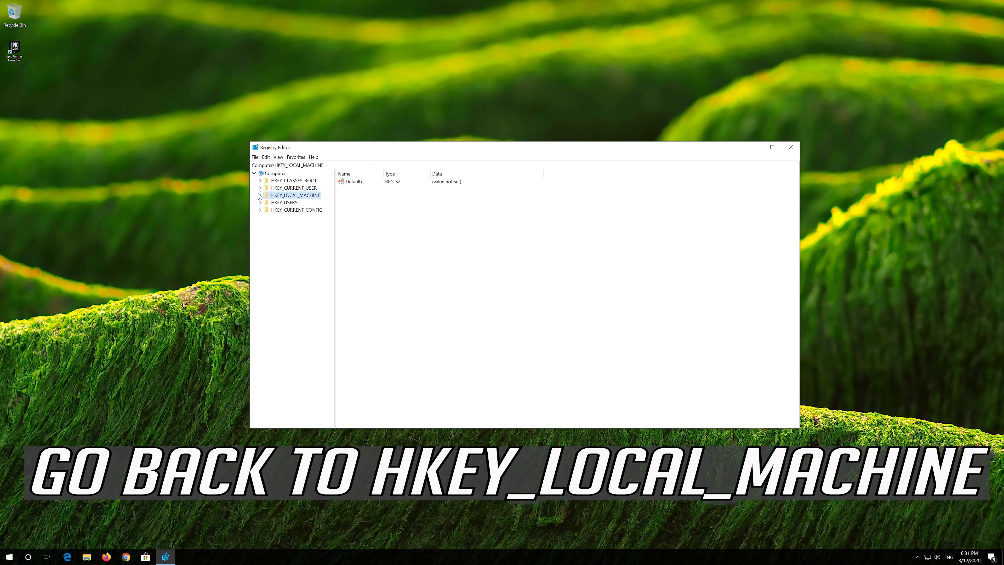
pyautogui.click(259, 195)
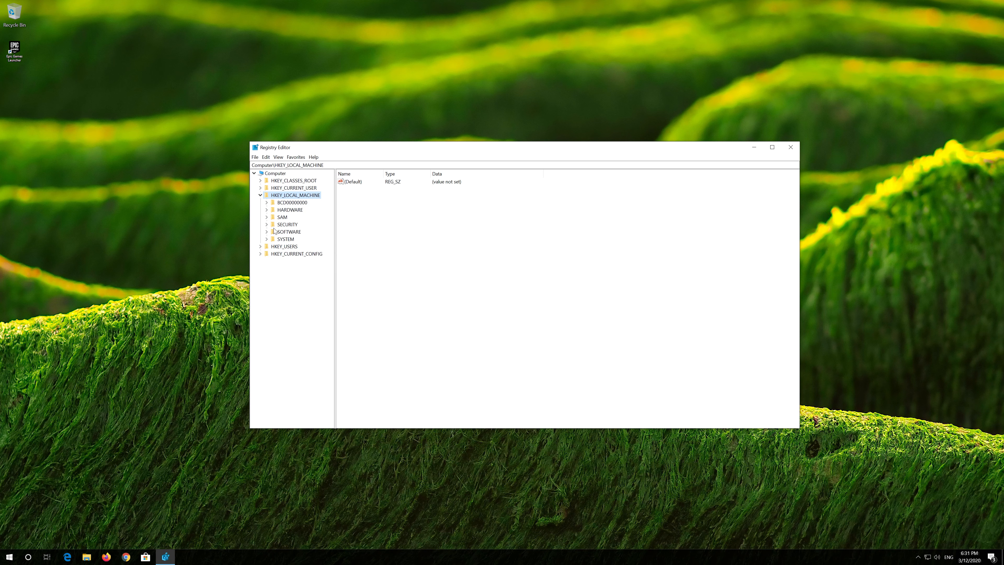
pyautogui.click(266, 231)
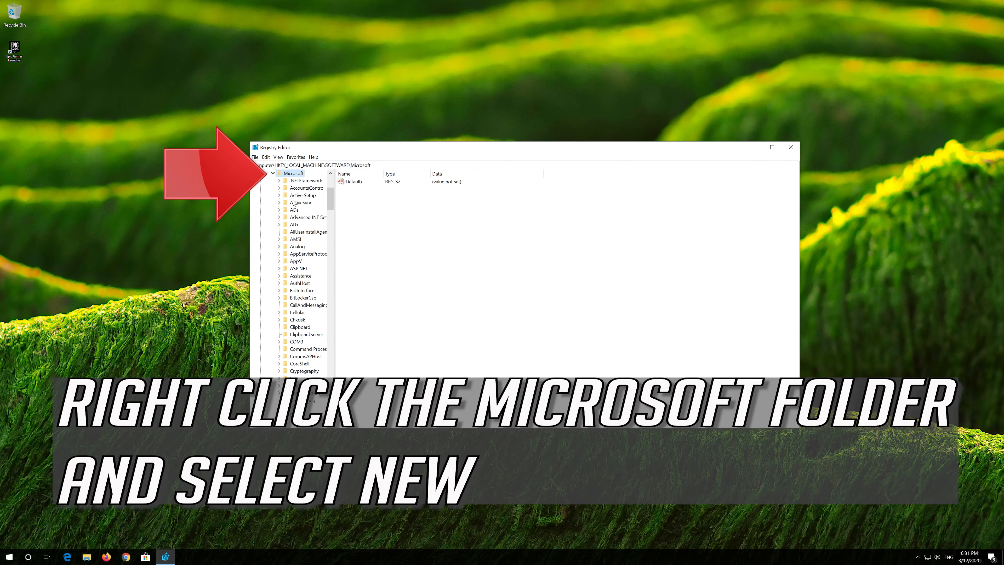
# Create a new subkey named MSMQ under Microsoft and select it.
pyautogui.rightClick(293, 174)
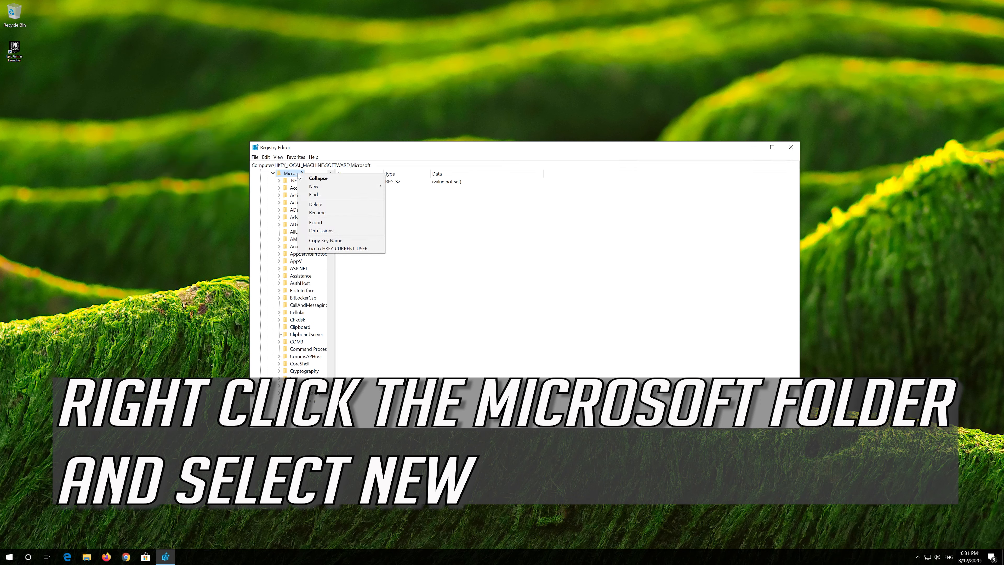
pyautogui.moveTo(313, 185)
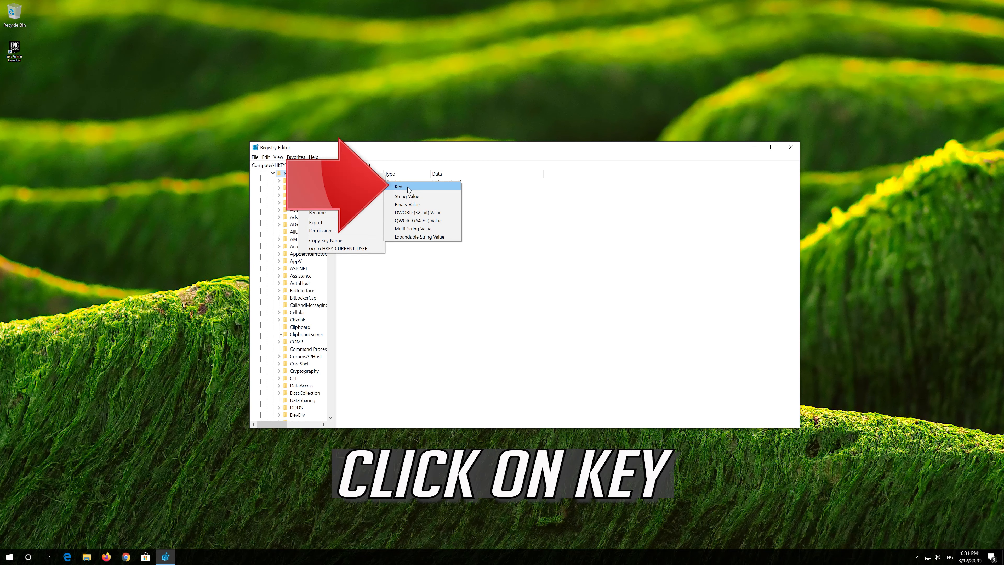
pyautogui.click(398, 186)
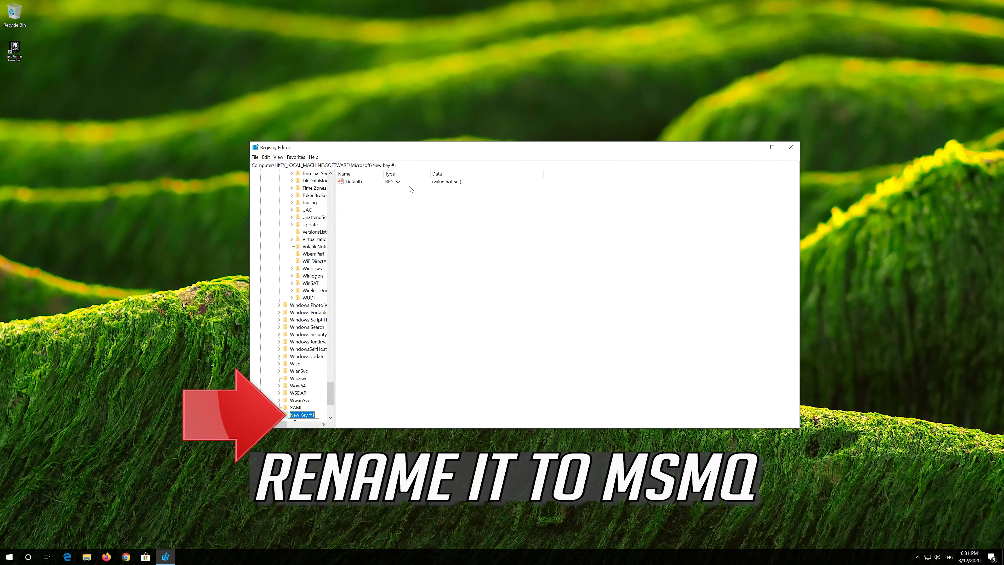
pyautogui.write('MSMQ')
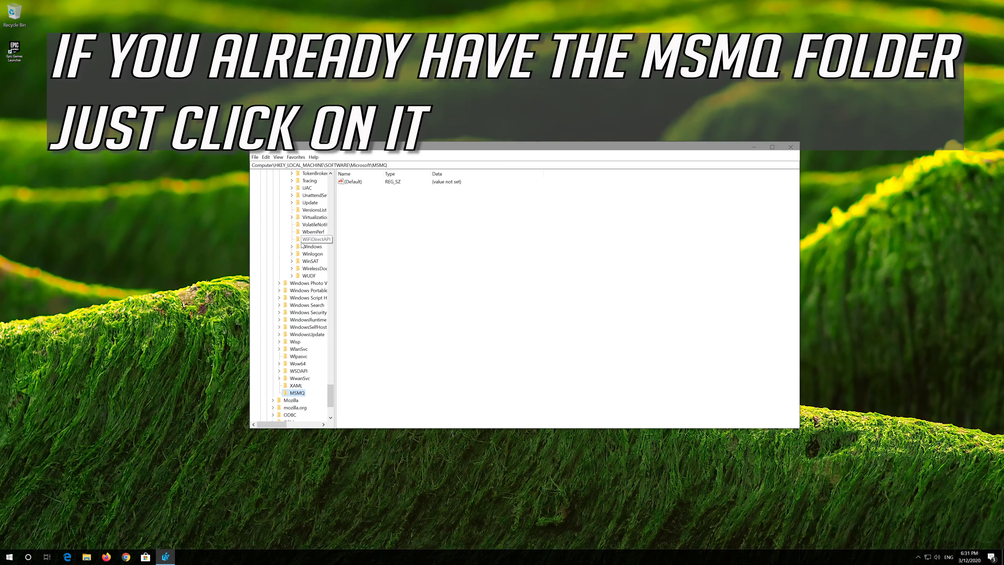
pyautogui.scroll(-3)
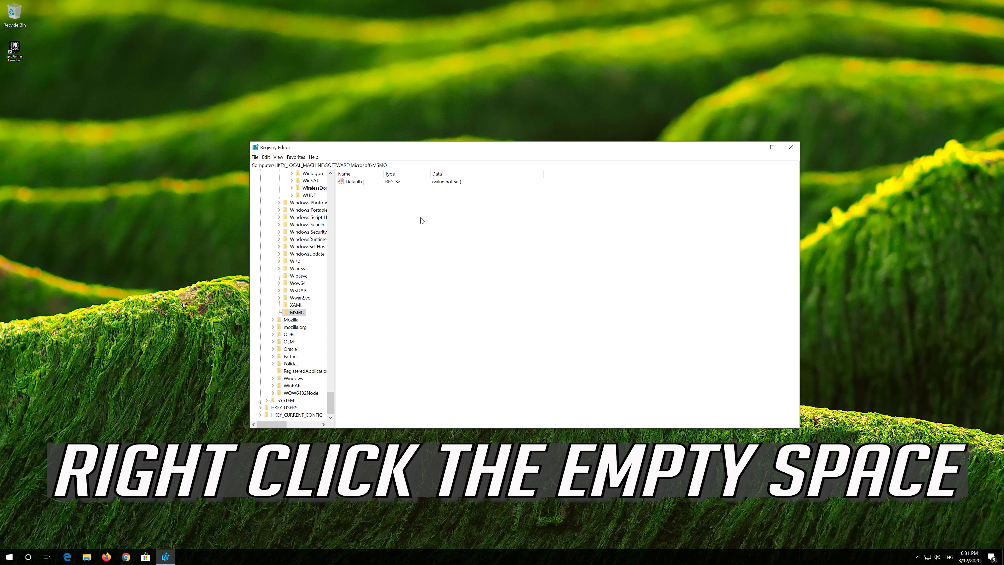
# Add a 32-bit DWORD value named TCPNoDelay inside the MSMQ key.
pyautogui.rightClick(421, 221)
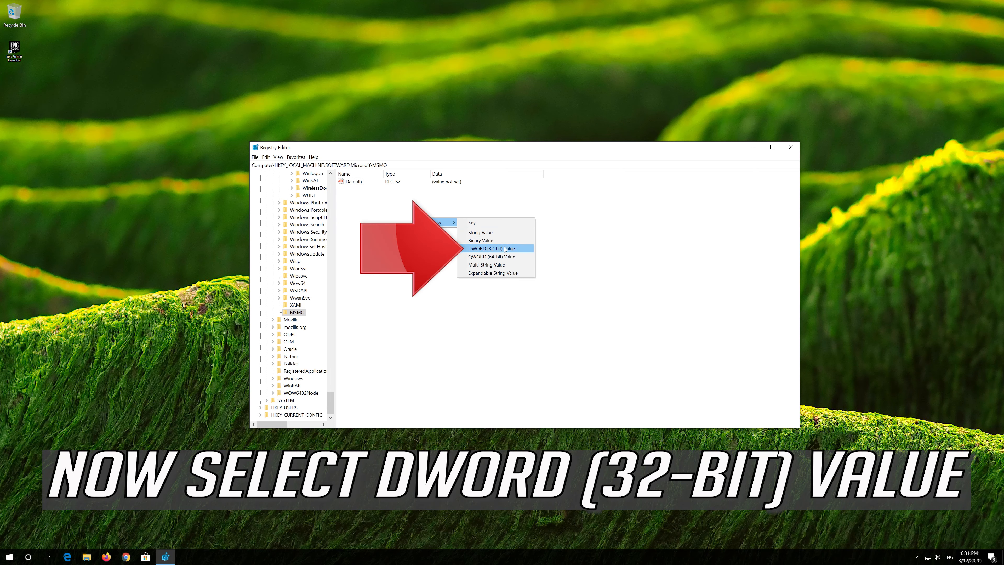
pyautogui.click(488, 248)
pyautogui.write('TCPNoDelay')
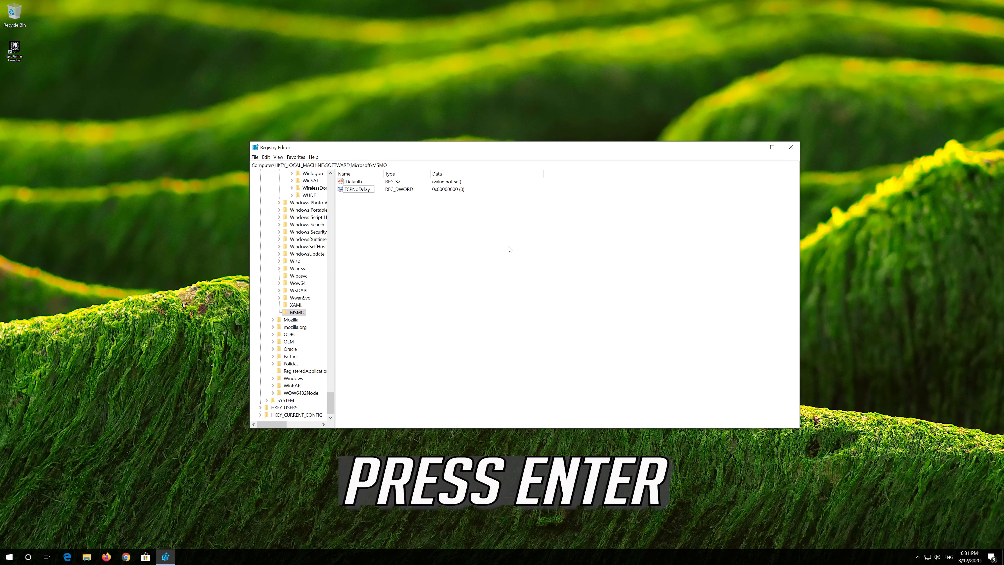
# Modify MSMQ's TCPNoDelay value data to 1 and save it.
pyautogui.click(357, 189)
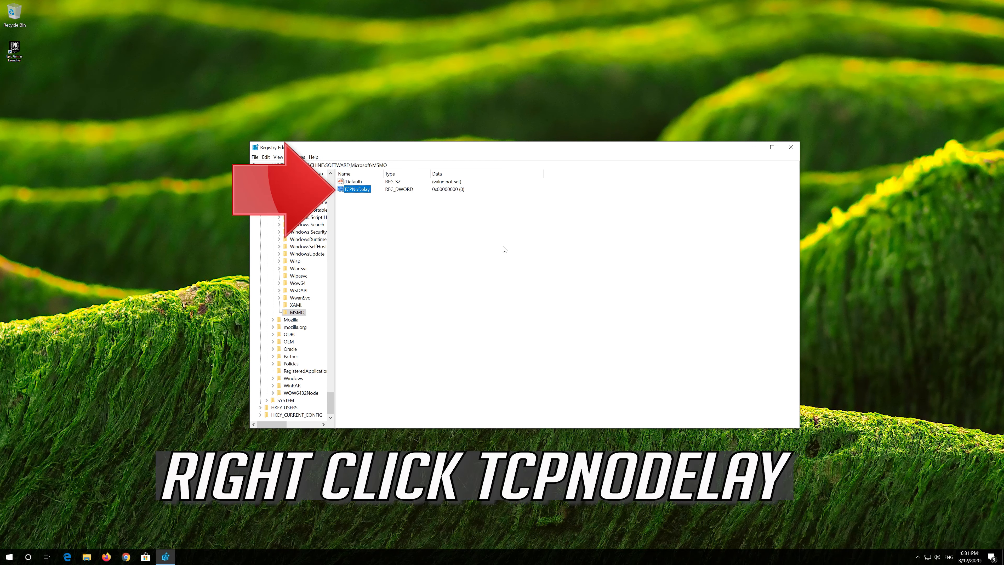
pyautogui.rightClick(356, 189)
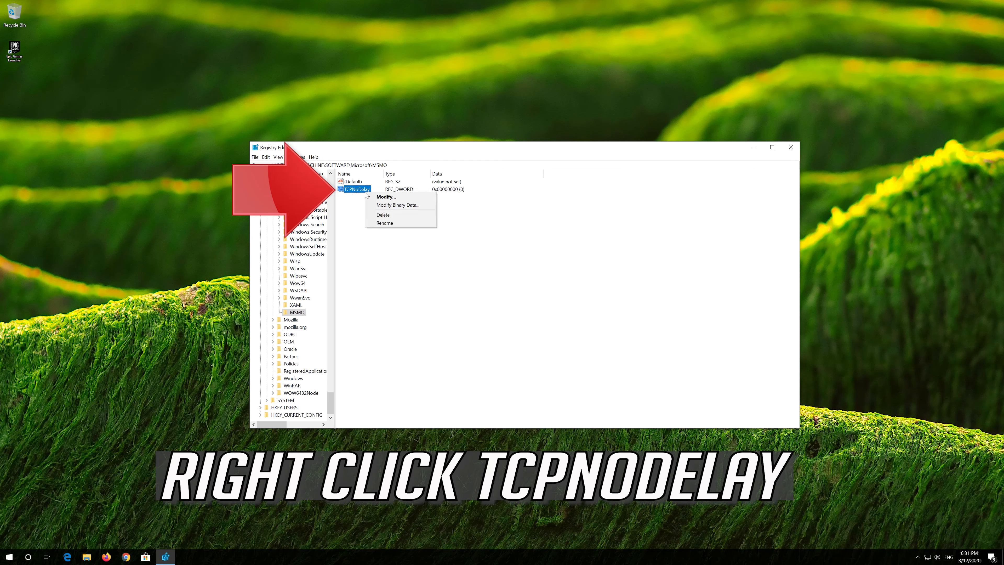
pyautogui.moveTo(386, 197)
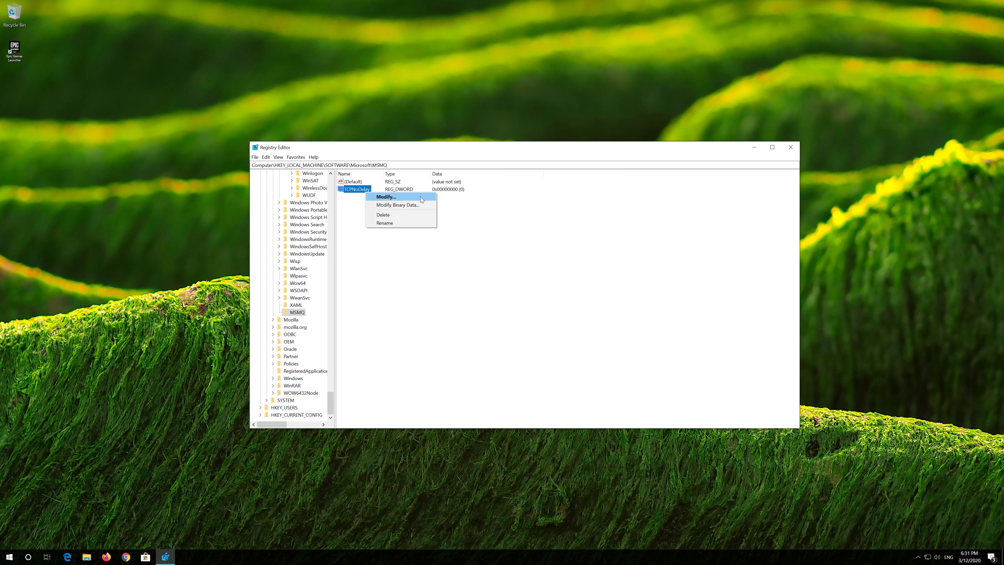
pyautogui.click(385, 197)
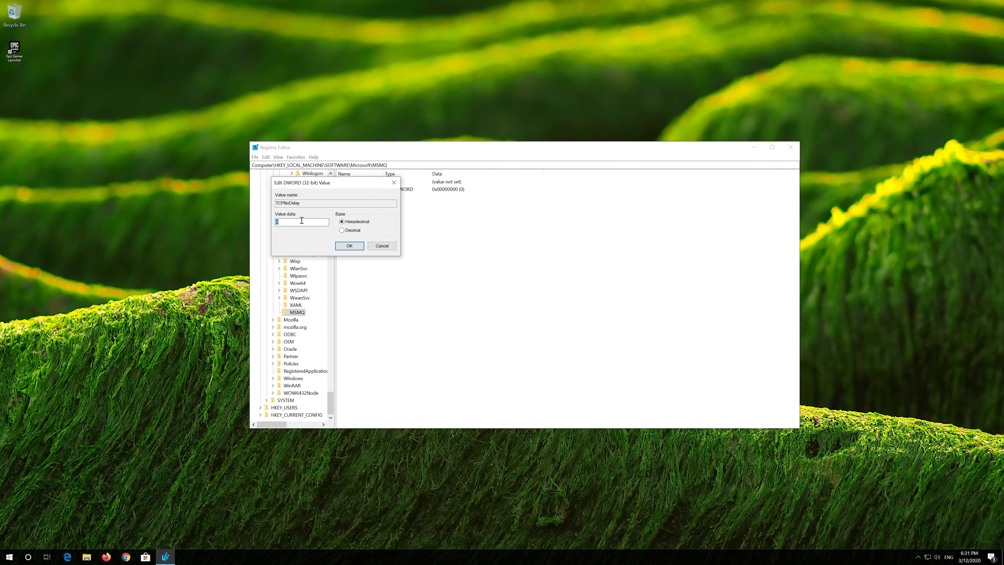
pyautogui.write('1')
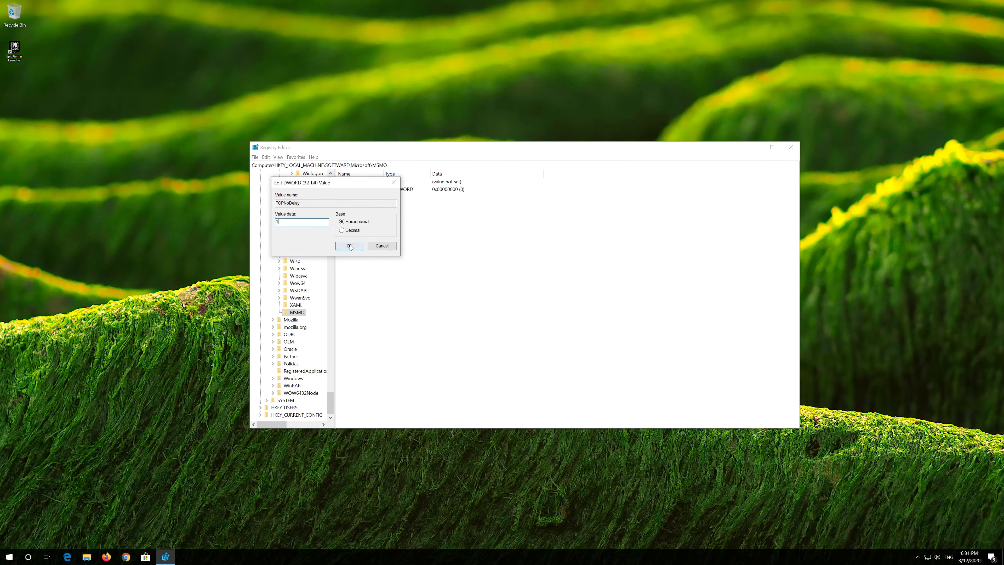
pyautogui.click(349, 245)
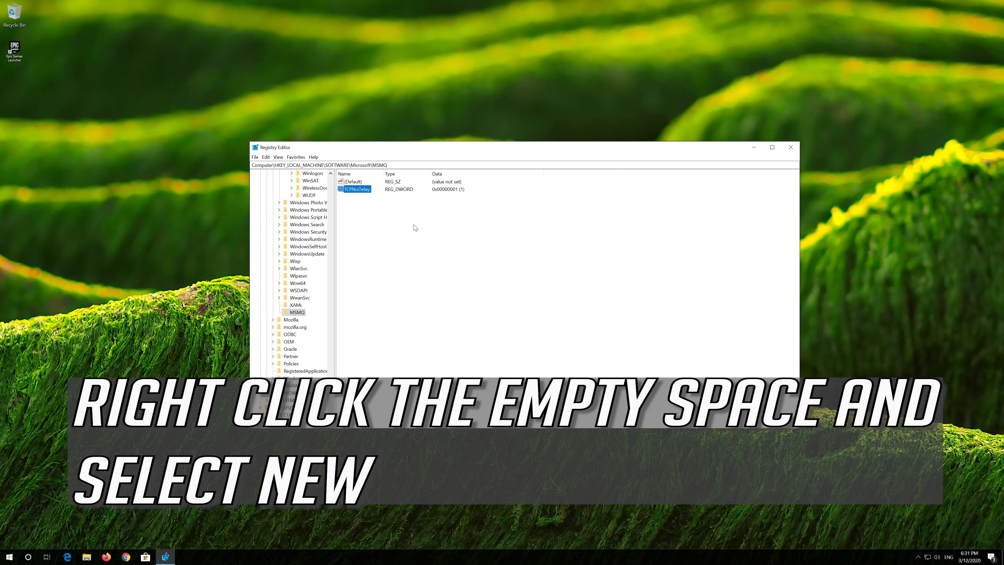
# Create a new subkey named Parameters under MSMQ.
pyautogui.rightClick(414, 227)
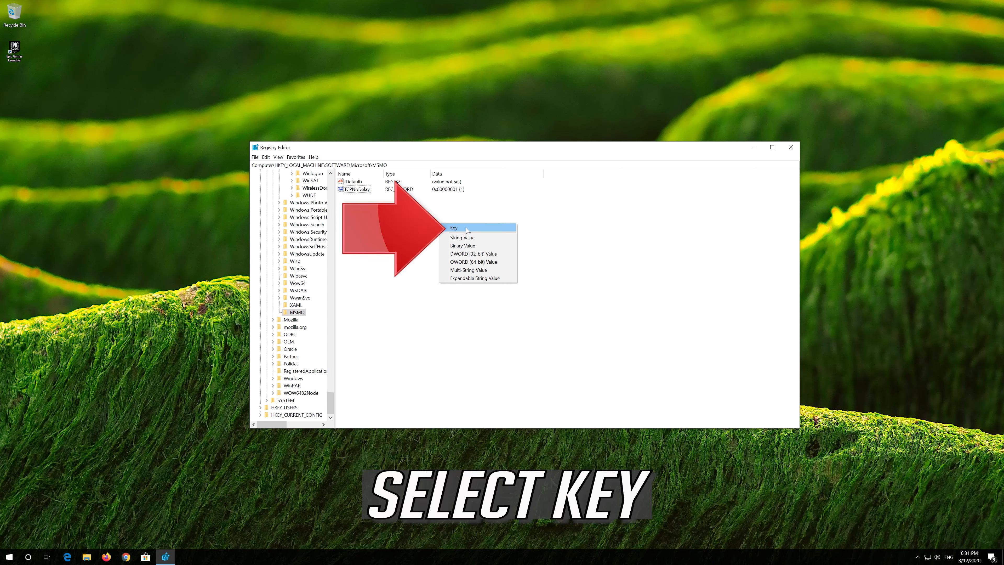
pyautogui.click(454, 228)
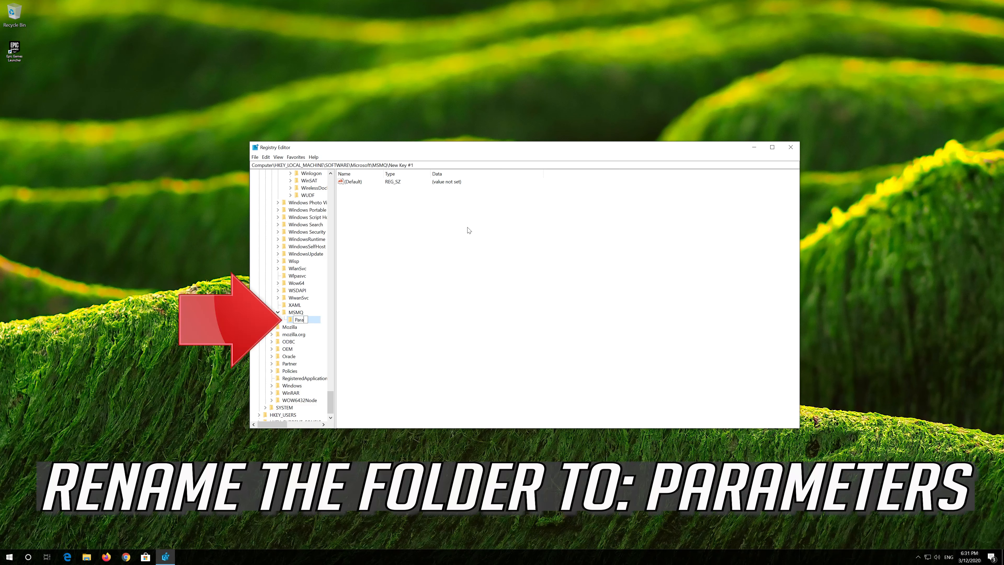
pyautogui.write('Parameters')
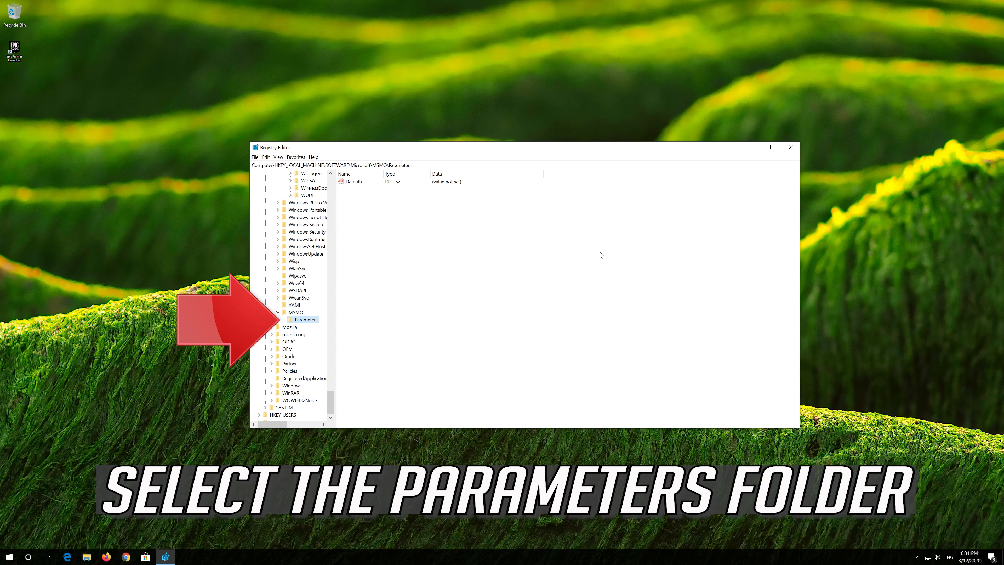
pyautogui.moveTo(314, 319)
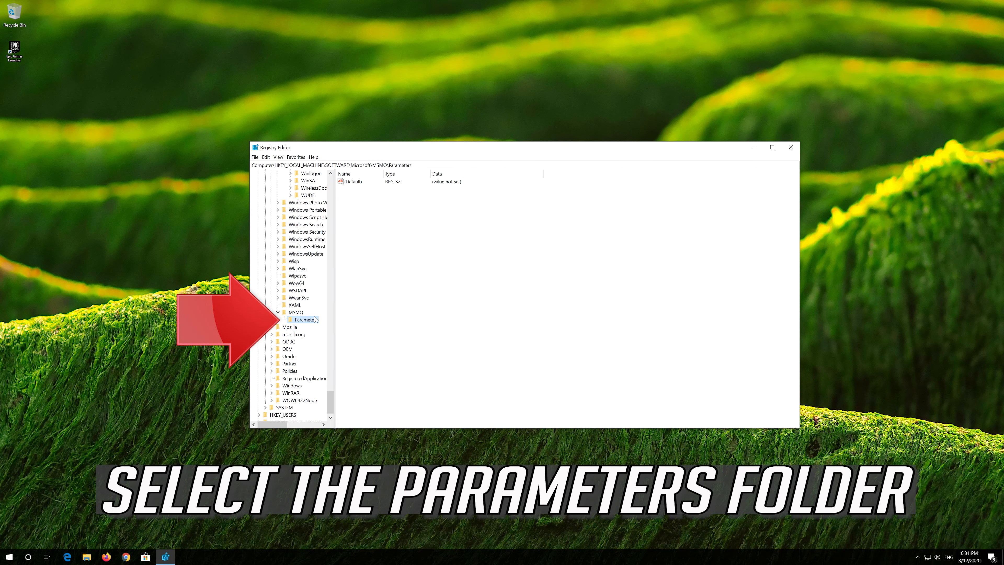
pyautogui.moveTo(311, 322)
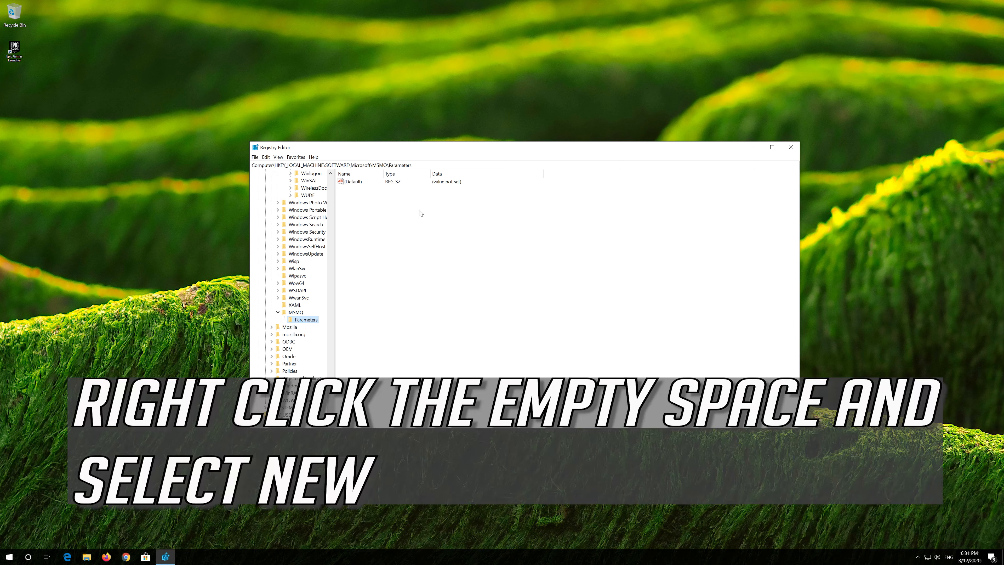
# Add a 32-bit DWORD value named TCPNoDelay inside MSMQ\Parameters.
pyautogui.rightClick(419, 213)
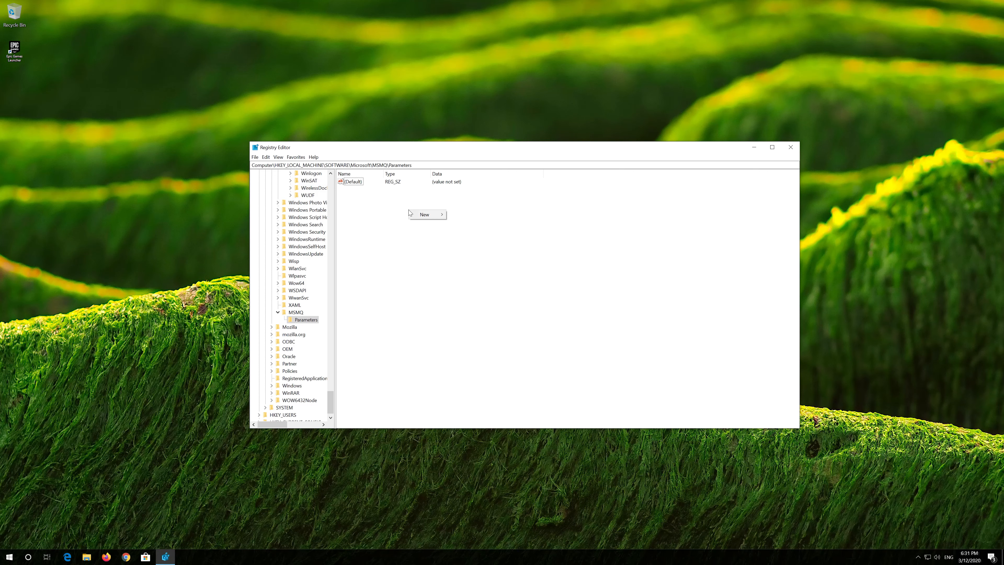
pyautogui.click(425, 213)
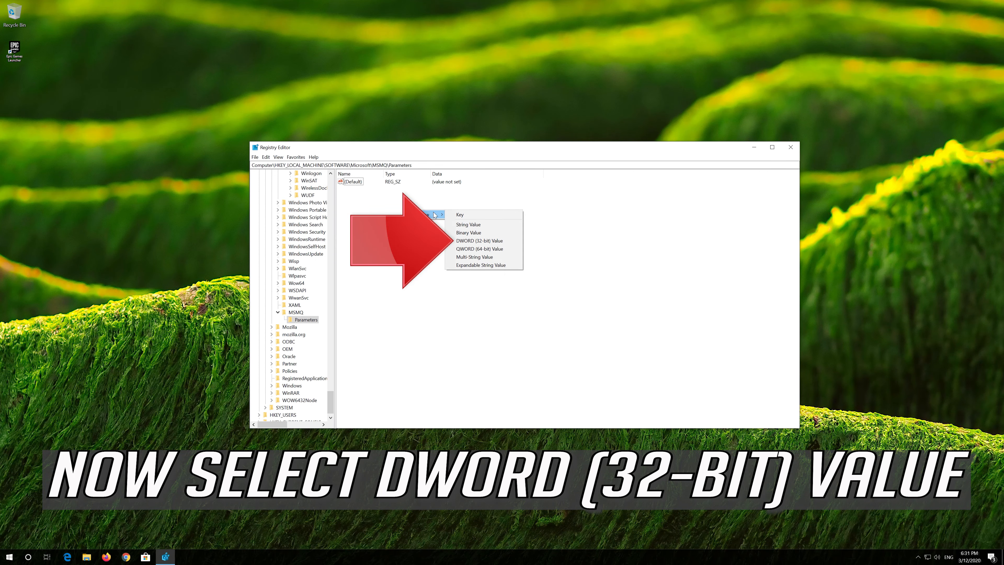
pyautogui.moveTo(483, 240)
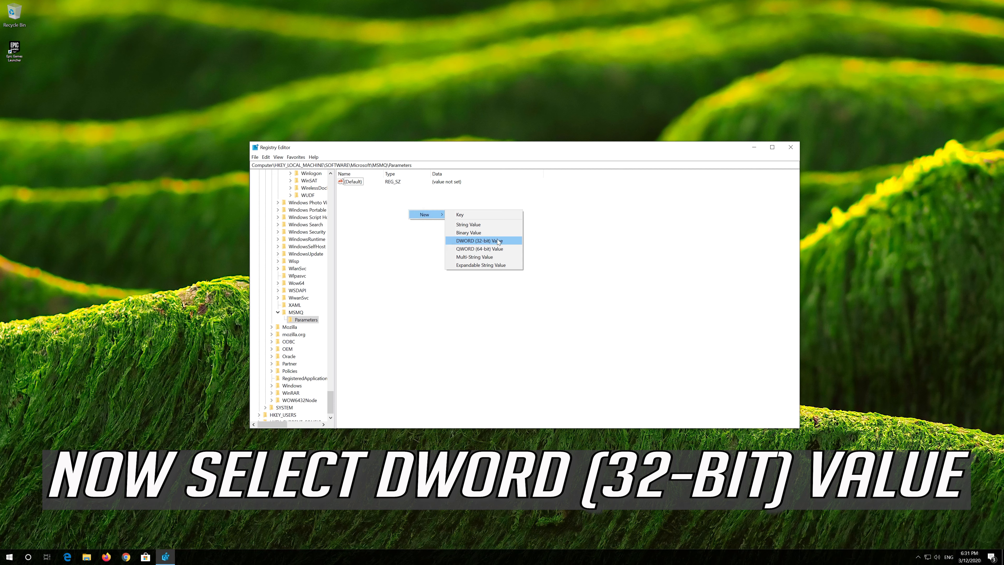
pyautogui.click(479, 240)
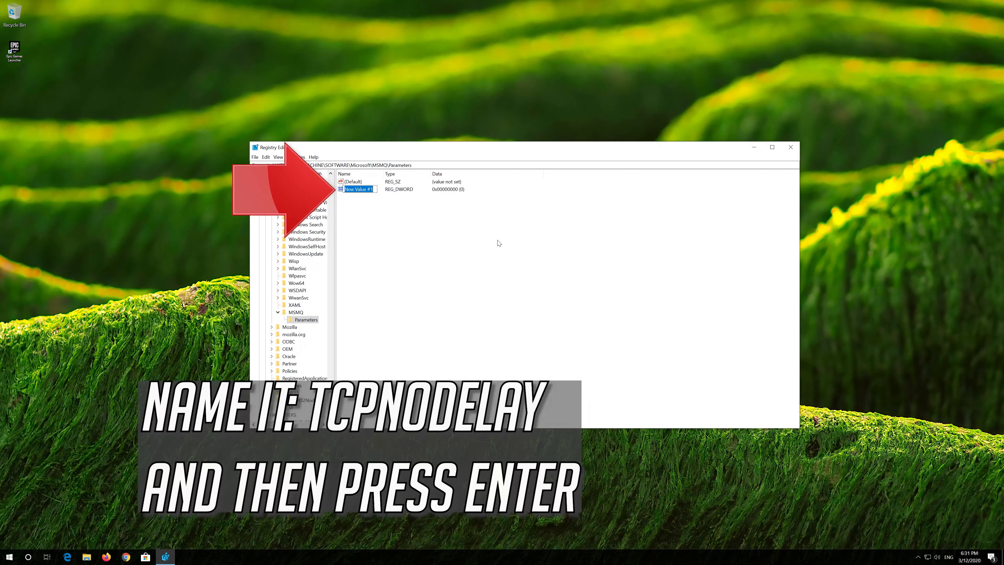
pyautogui.write('TCPNo')
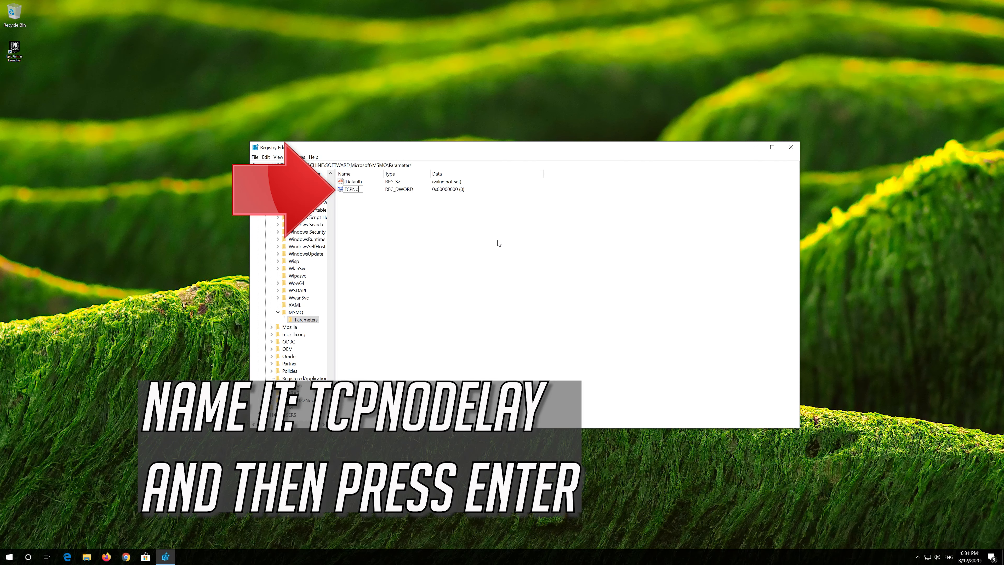
pyautogui.write('Delay')
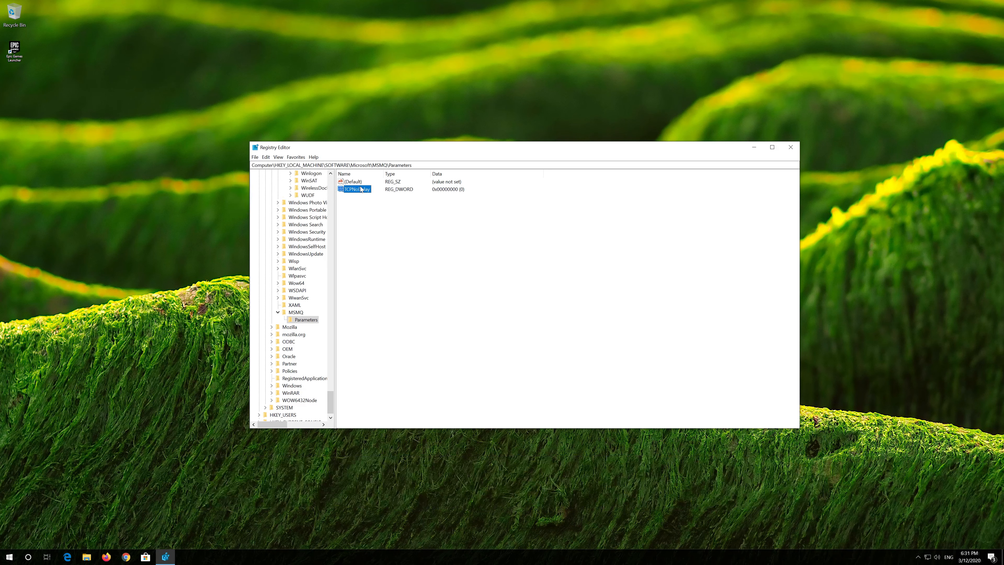
# Bring up the Modify dialog for TCPNoDelay under MSMQ\Parameters.
pyautogui.rightClick(356, 188)
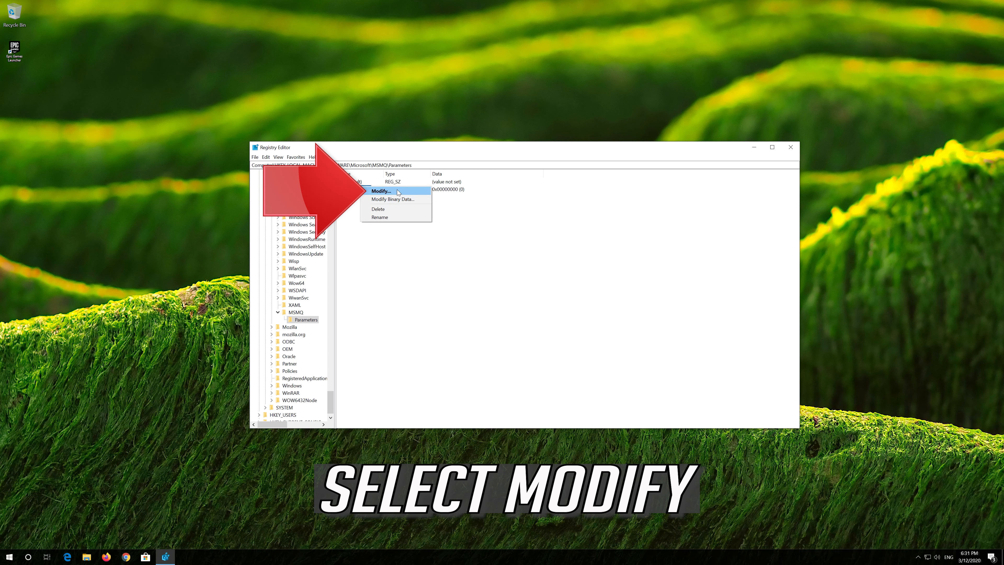
pyautogui.click(380, 191)
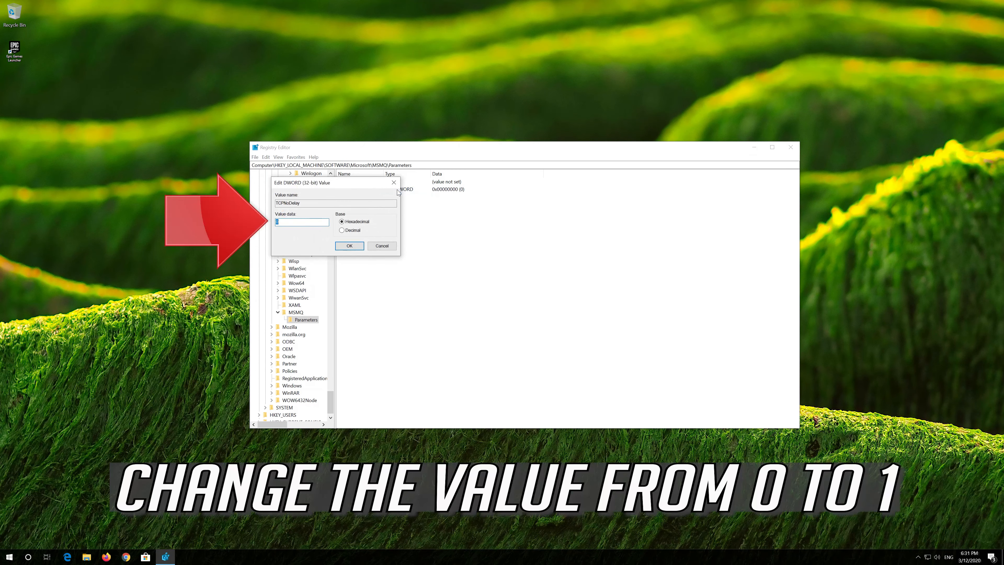